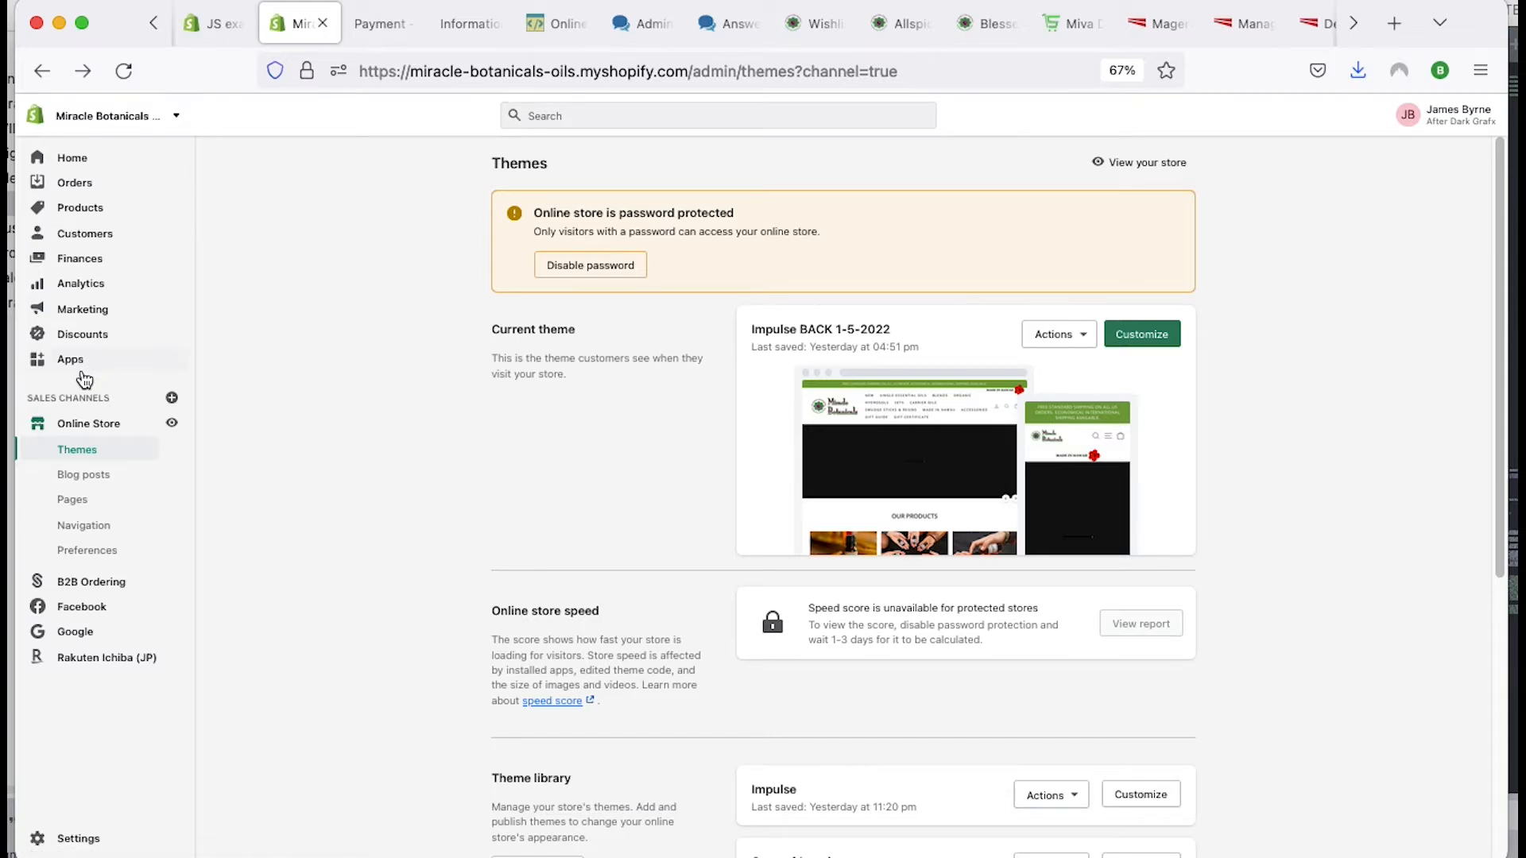
mouse_move(353, 407)
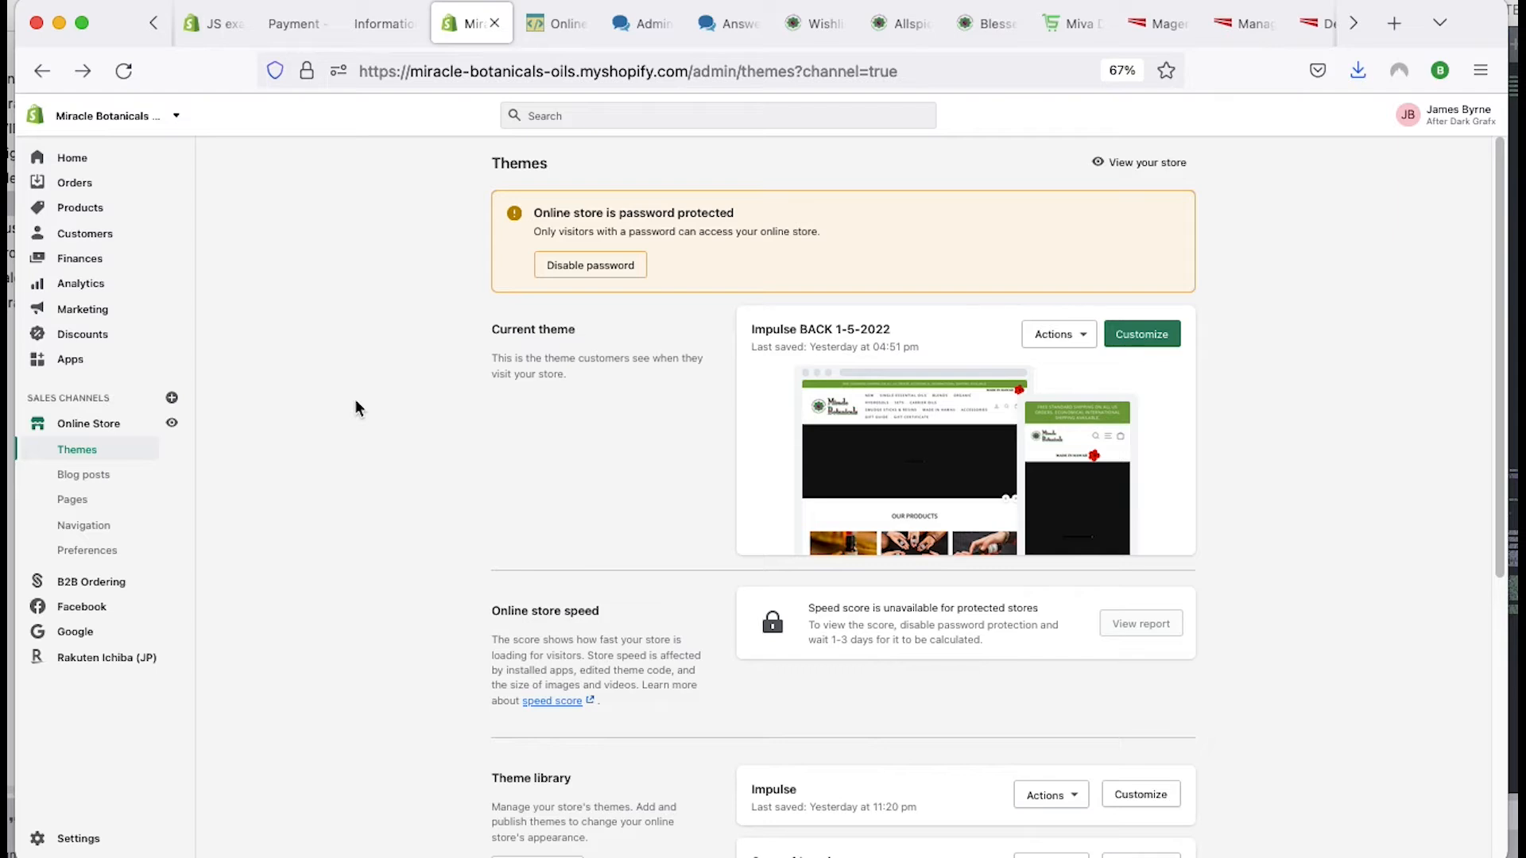
mouse_move(368, 413)
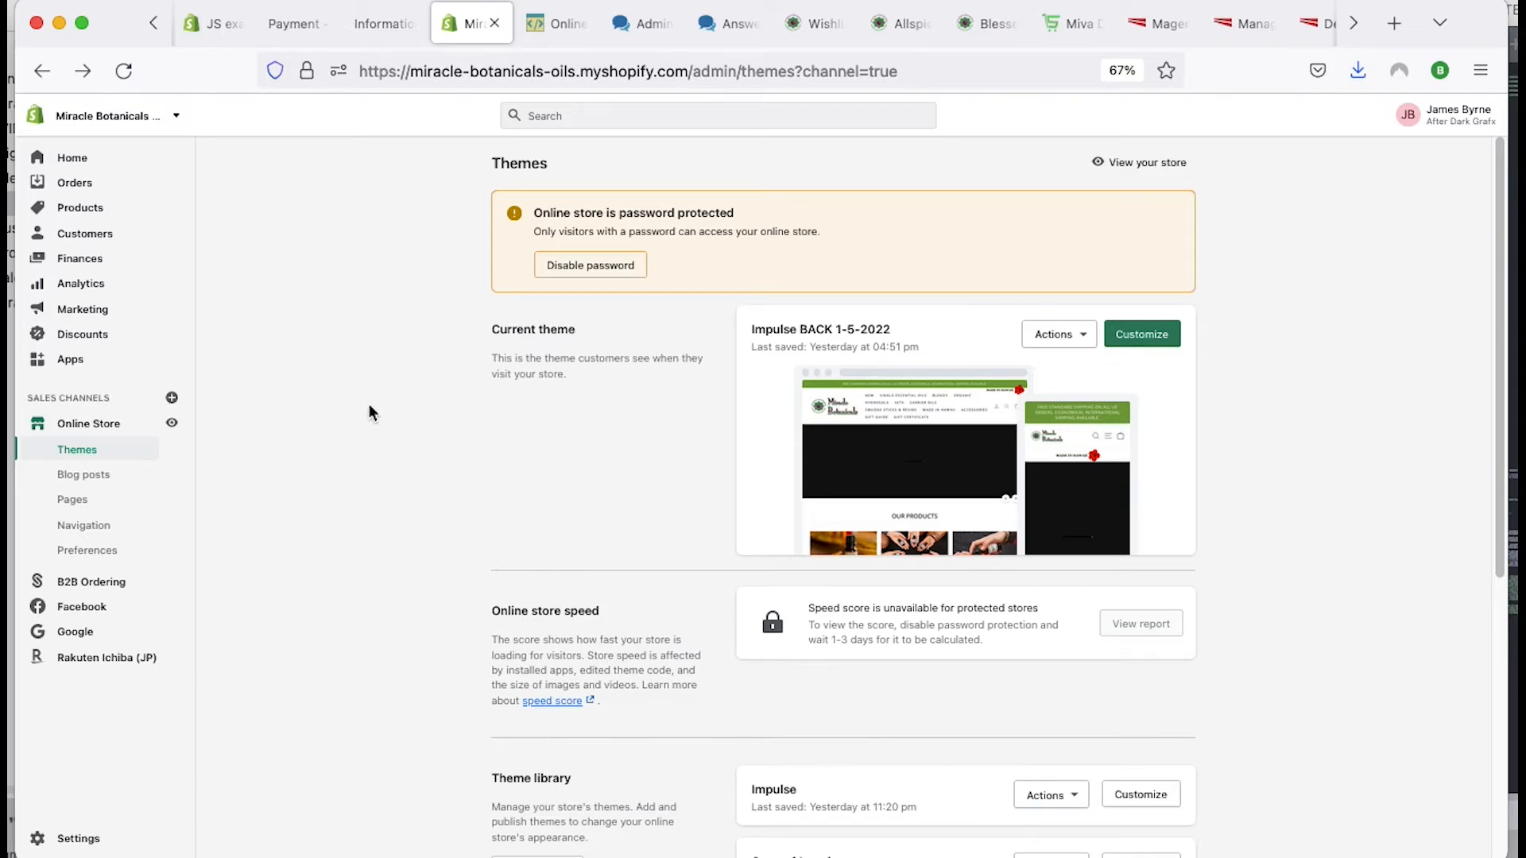
Step: Return to the store admin and browse the Notifications list of order, shipping and pickup emails
click(556, 23)
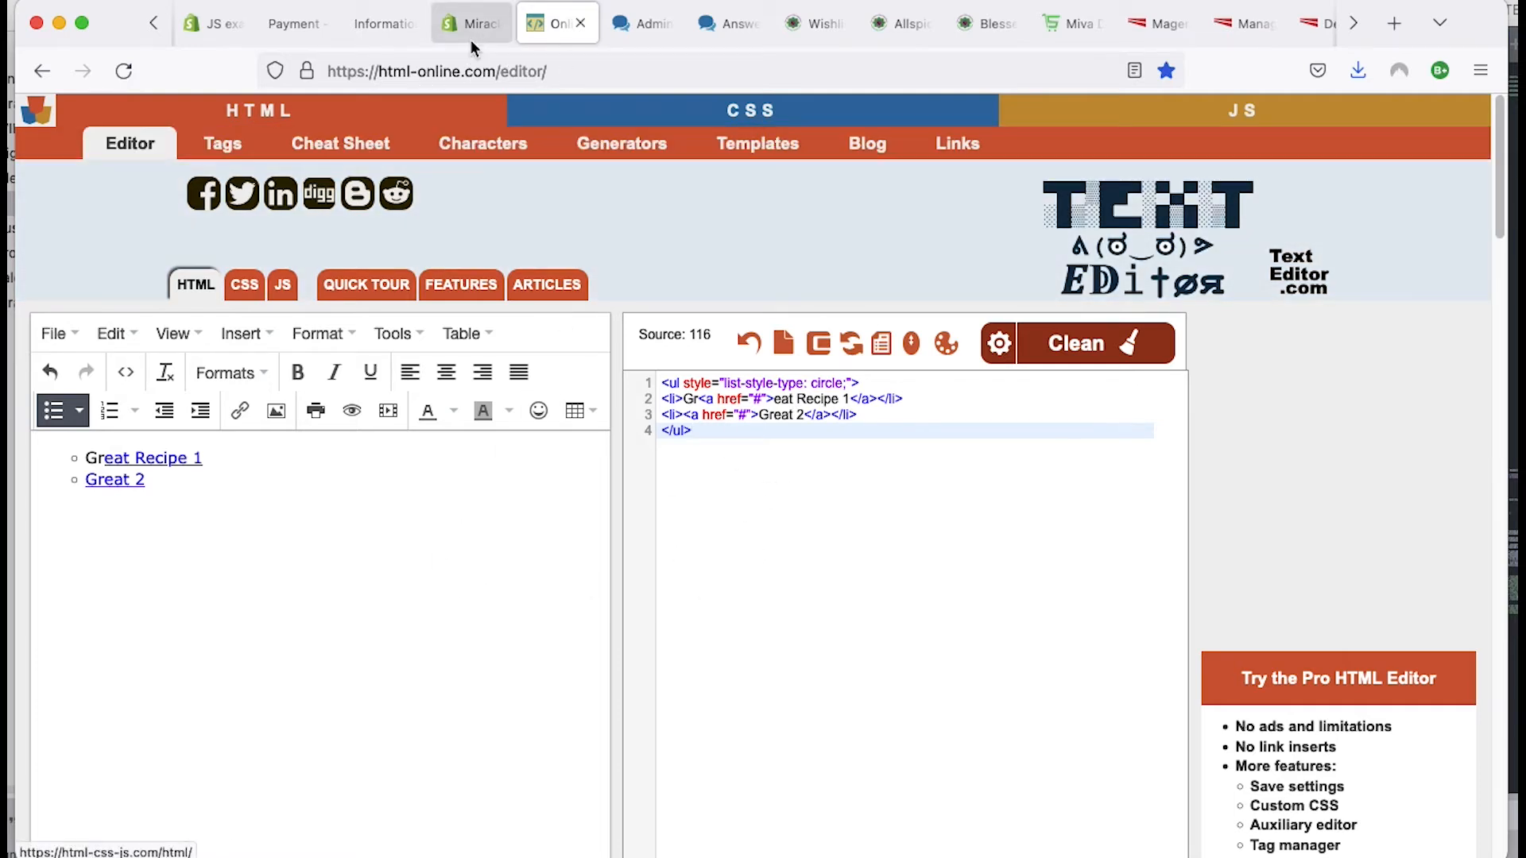
click(470, 22)
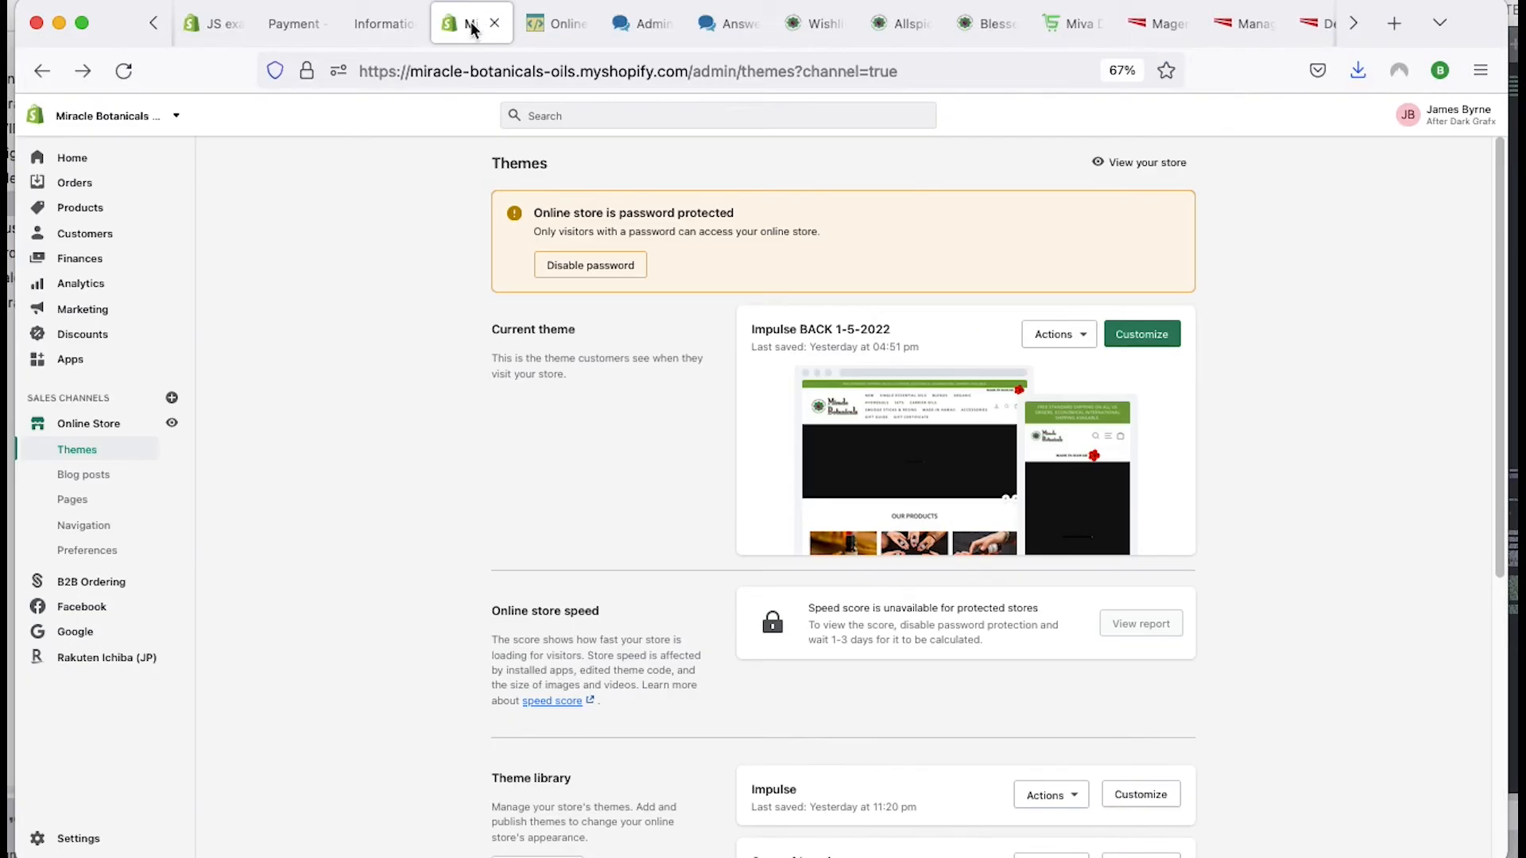
mouse_move(89, 422)
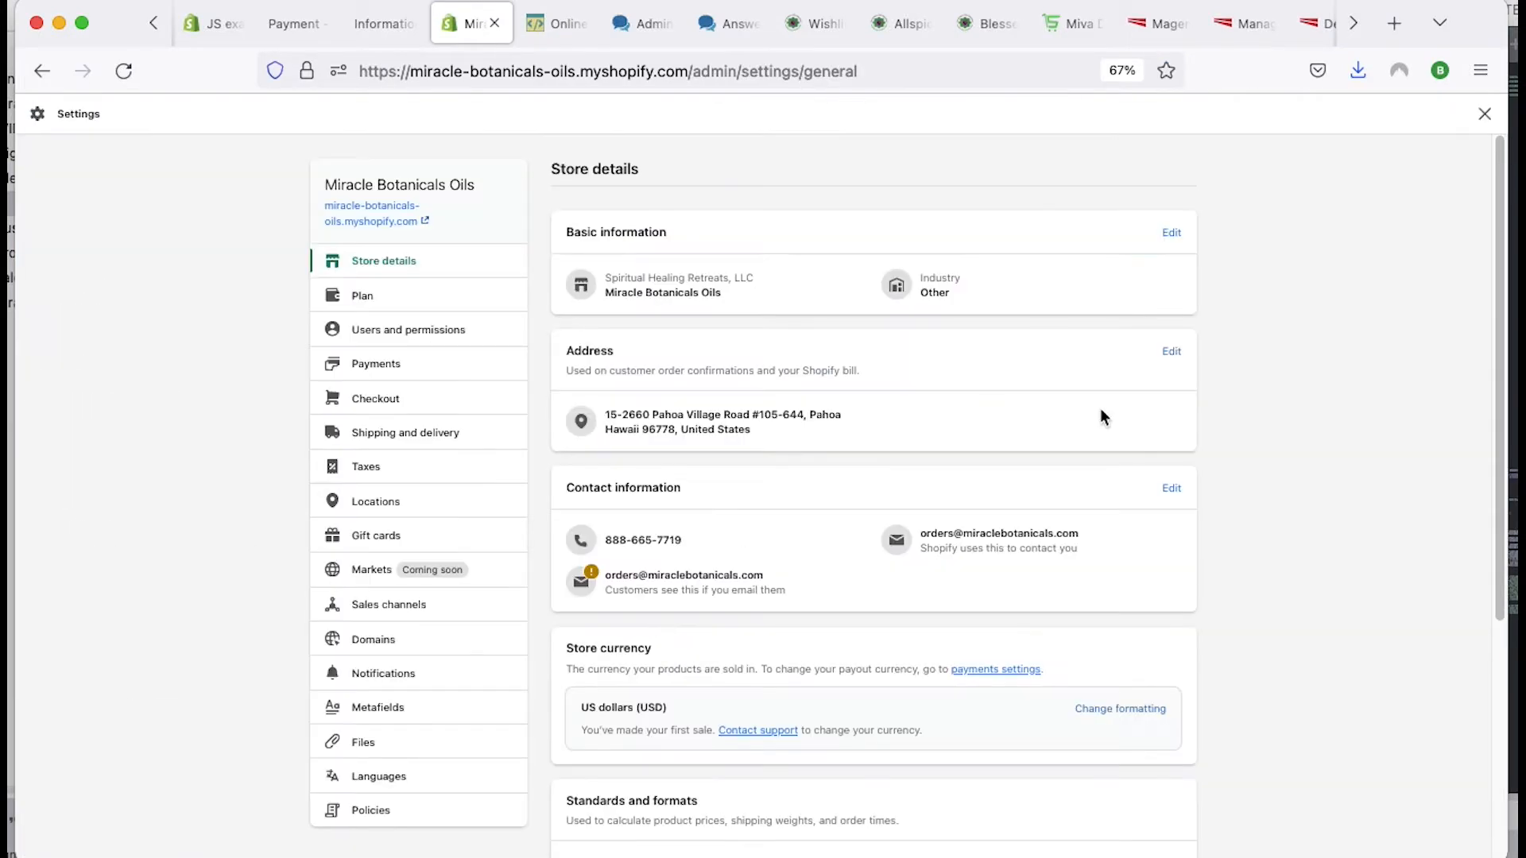
mouse_move(380, 707)
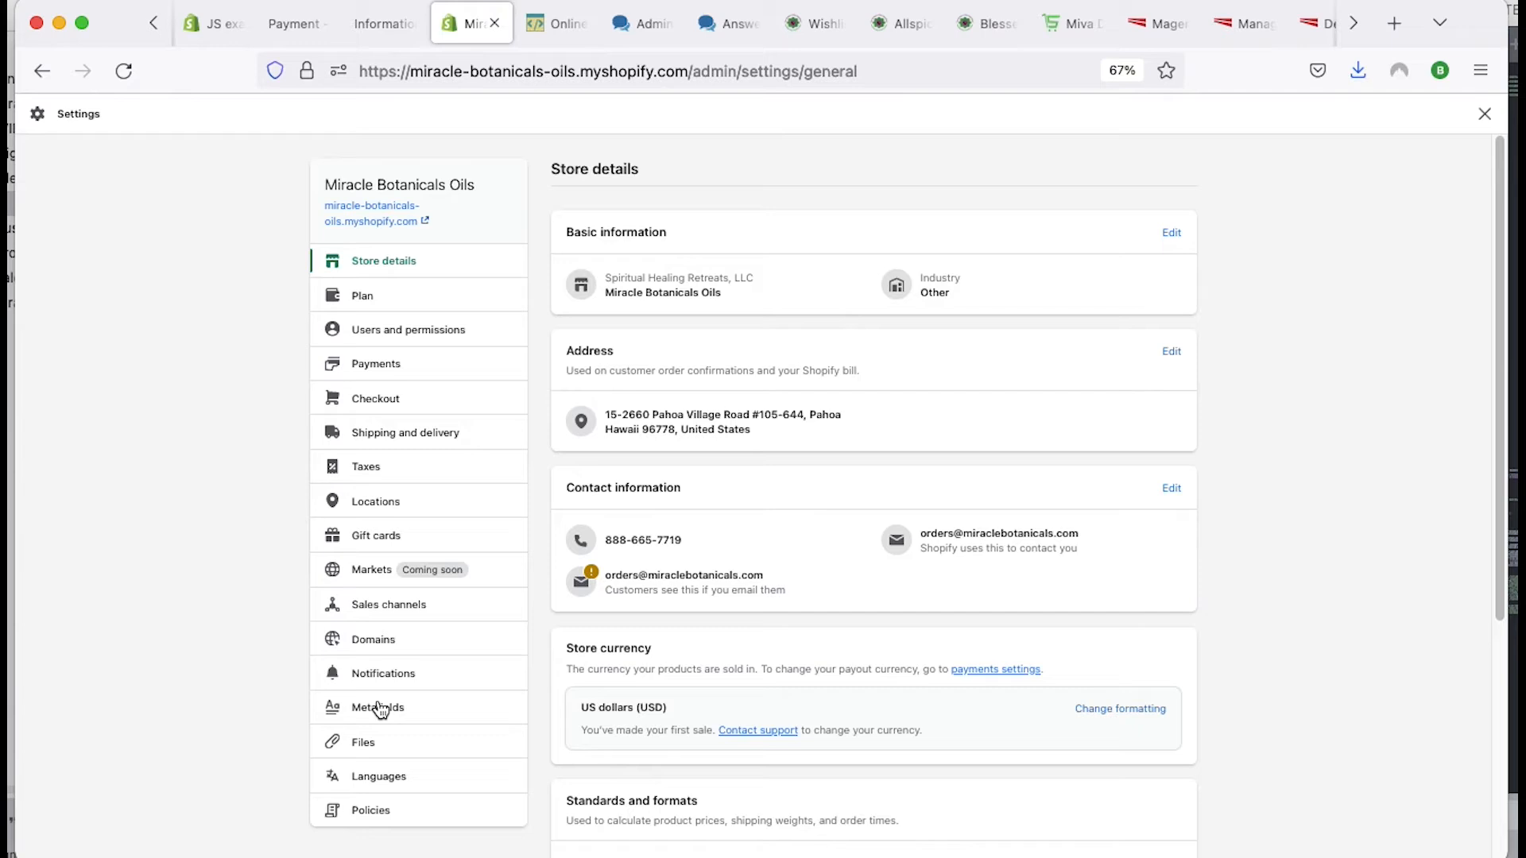
click(383, 672)
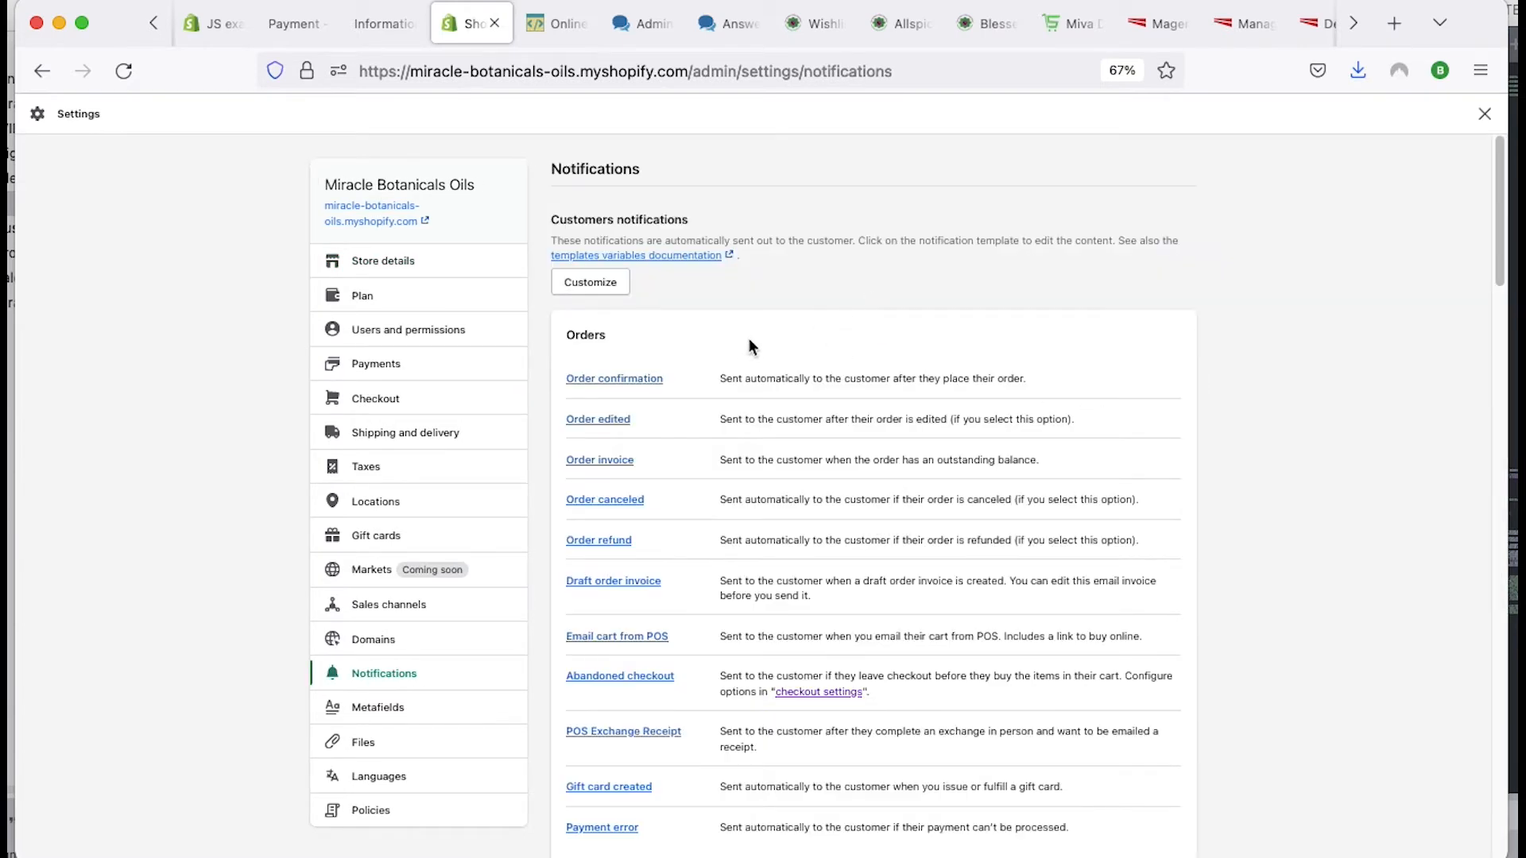
scroll(down, 3)
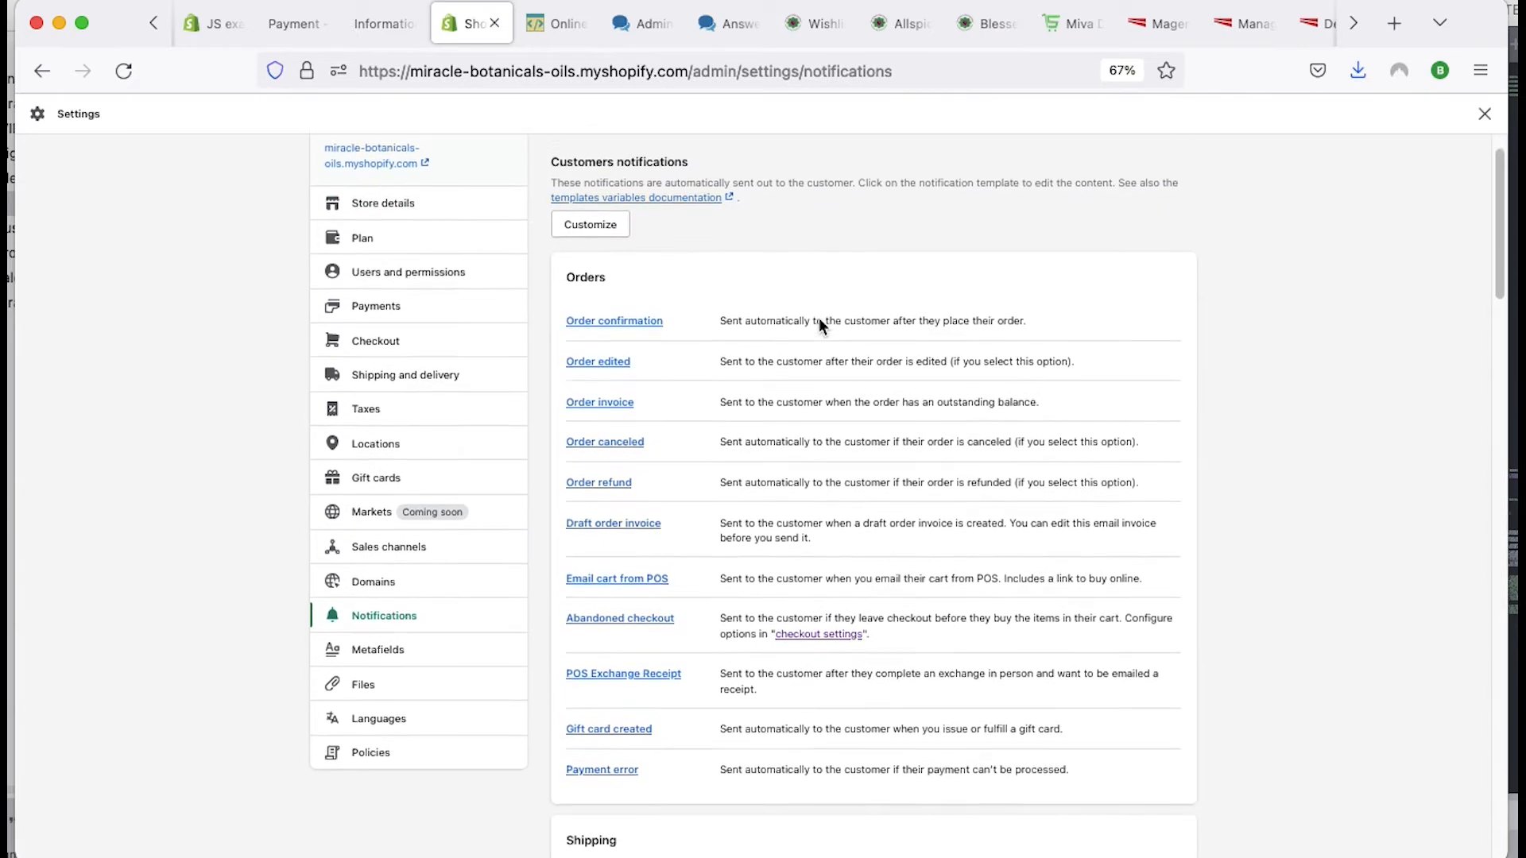
scroll(down, 3)
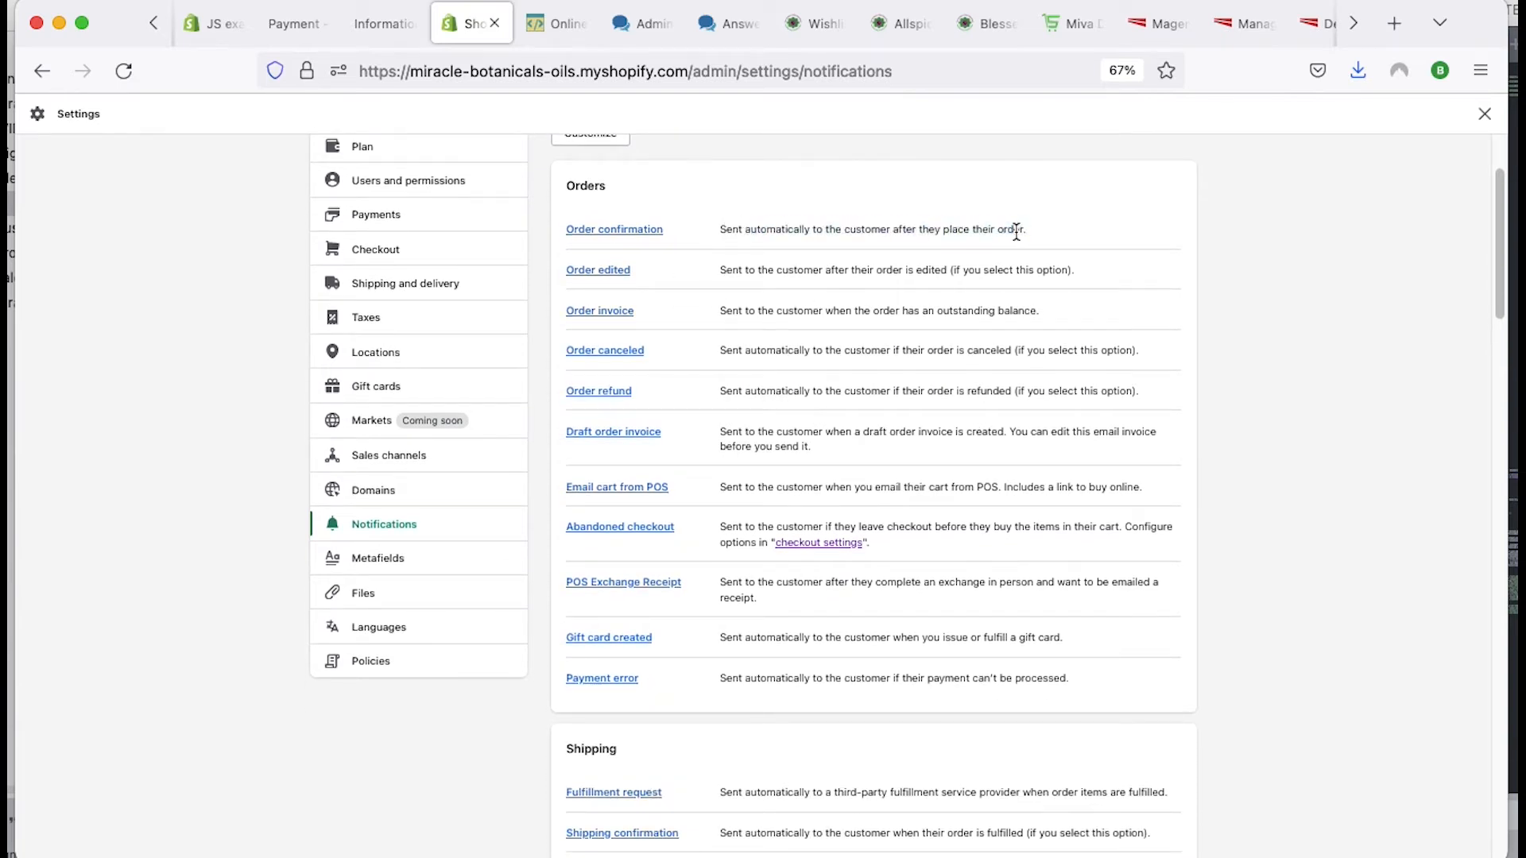
scroll(down, 3)
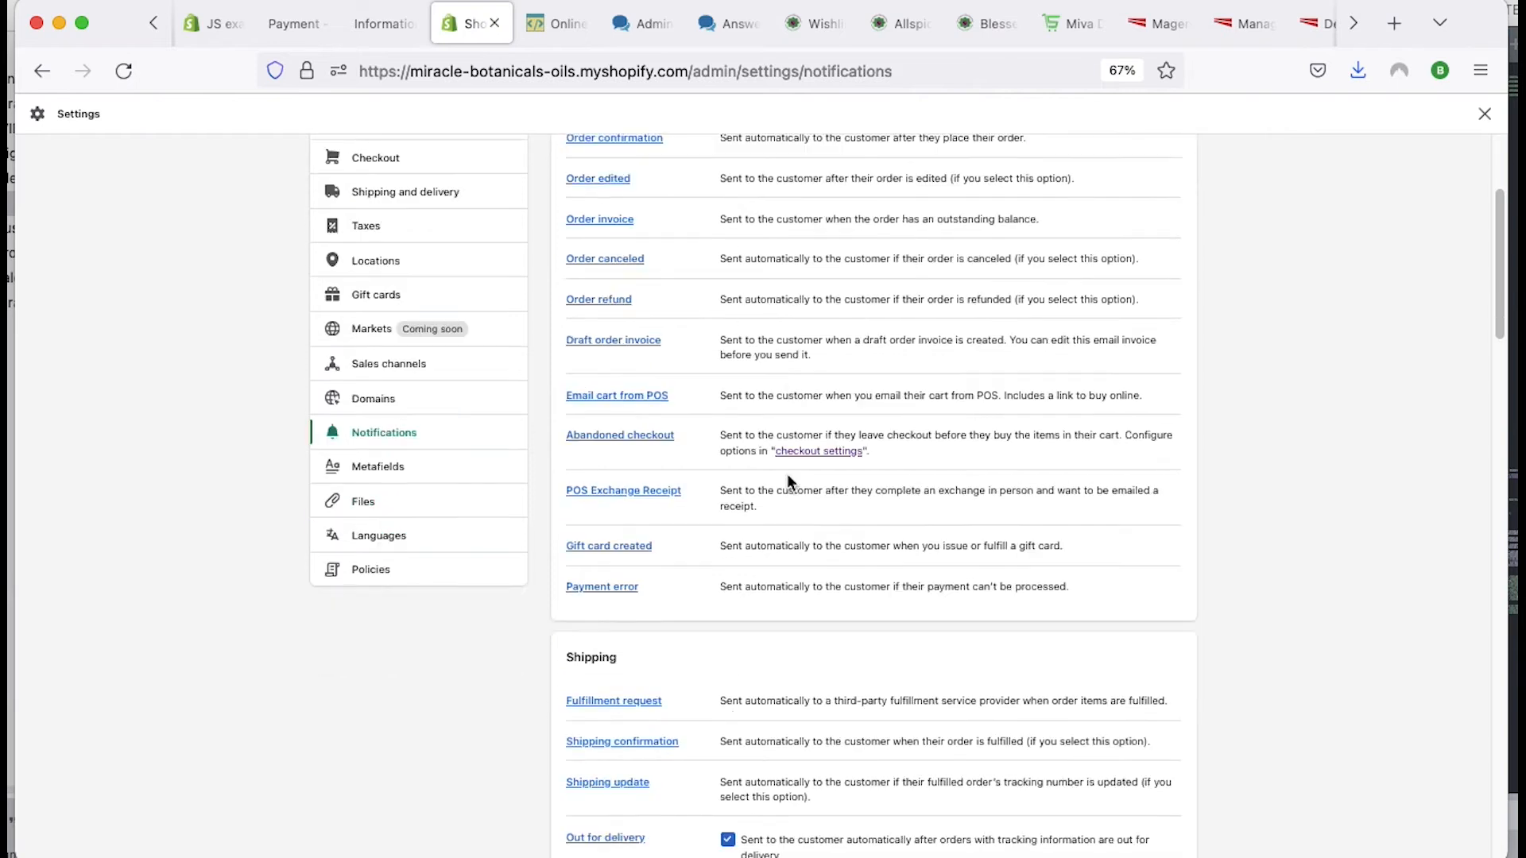
scroll(down, 3)
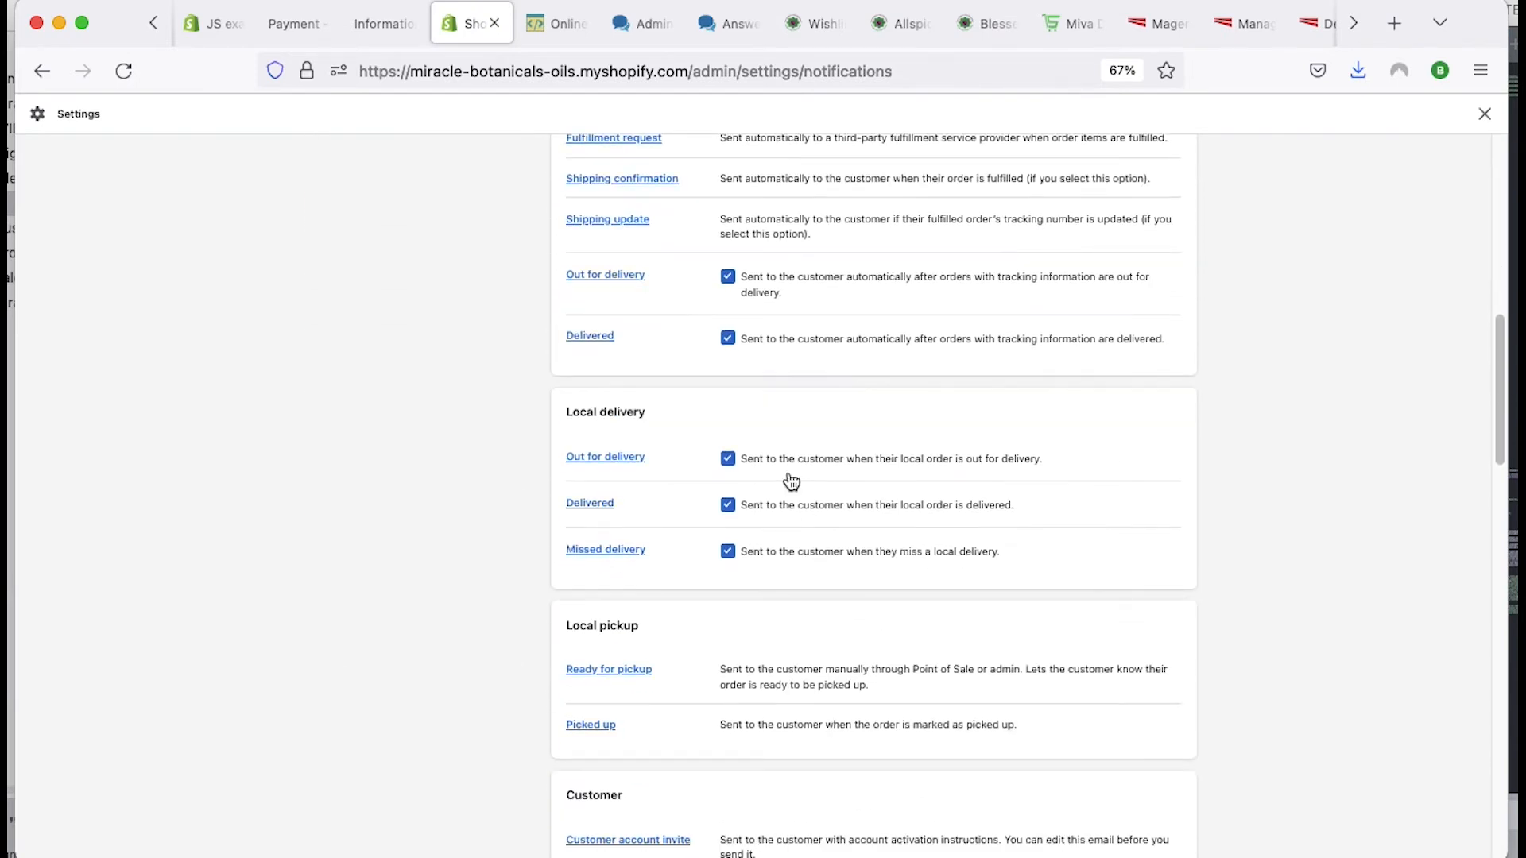
scroll(up, 3)
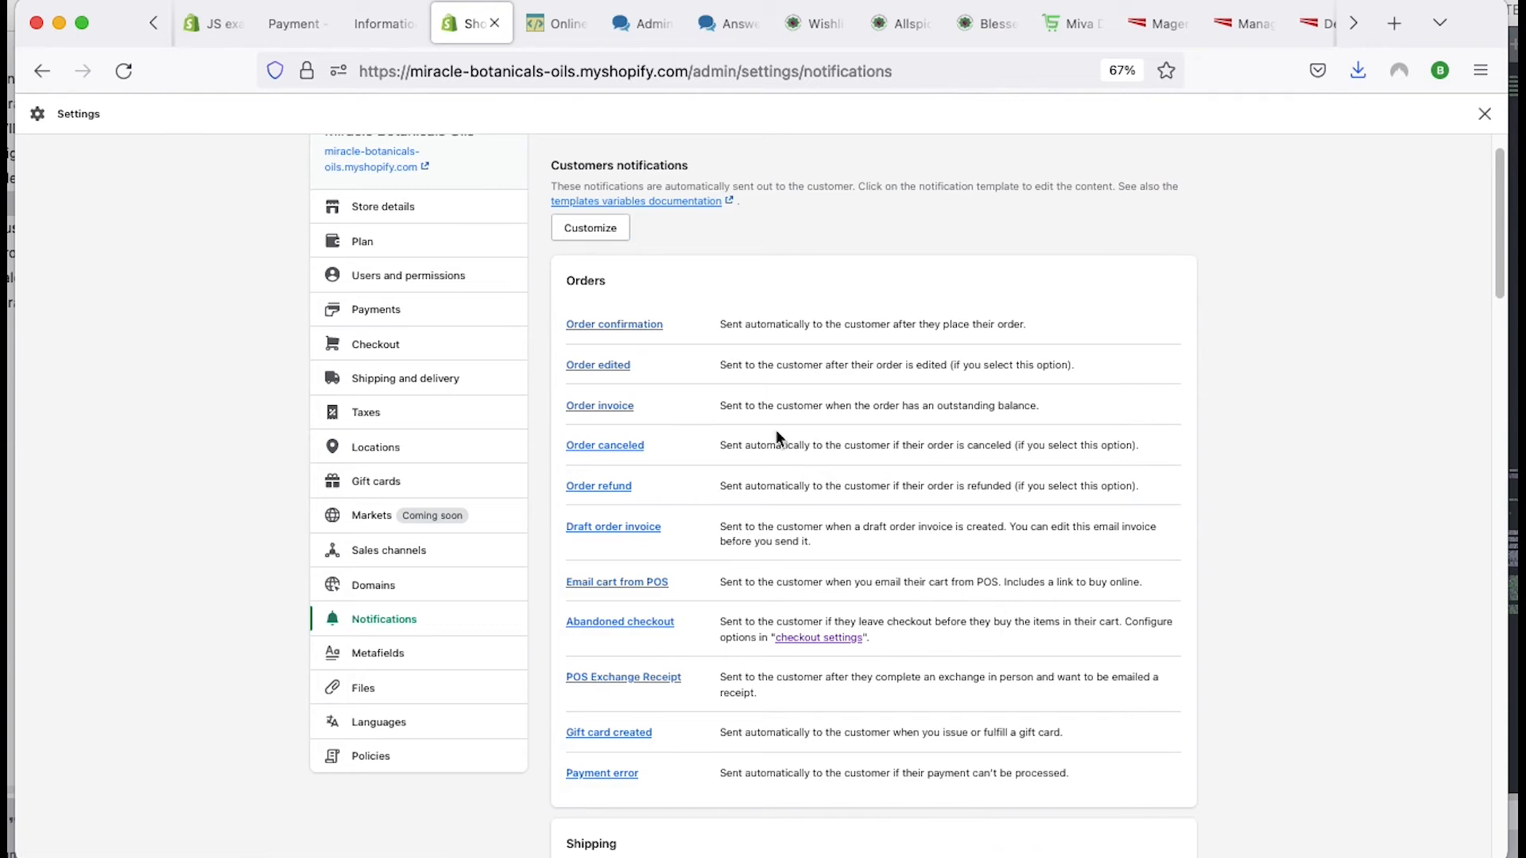
mouse_move(614, 325)
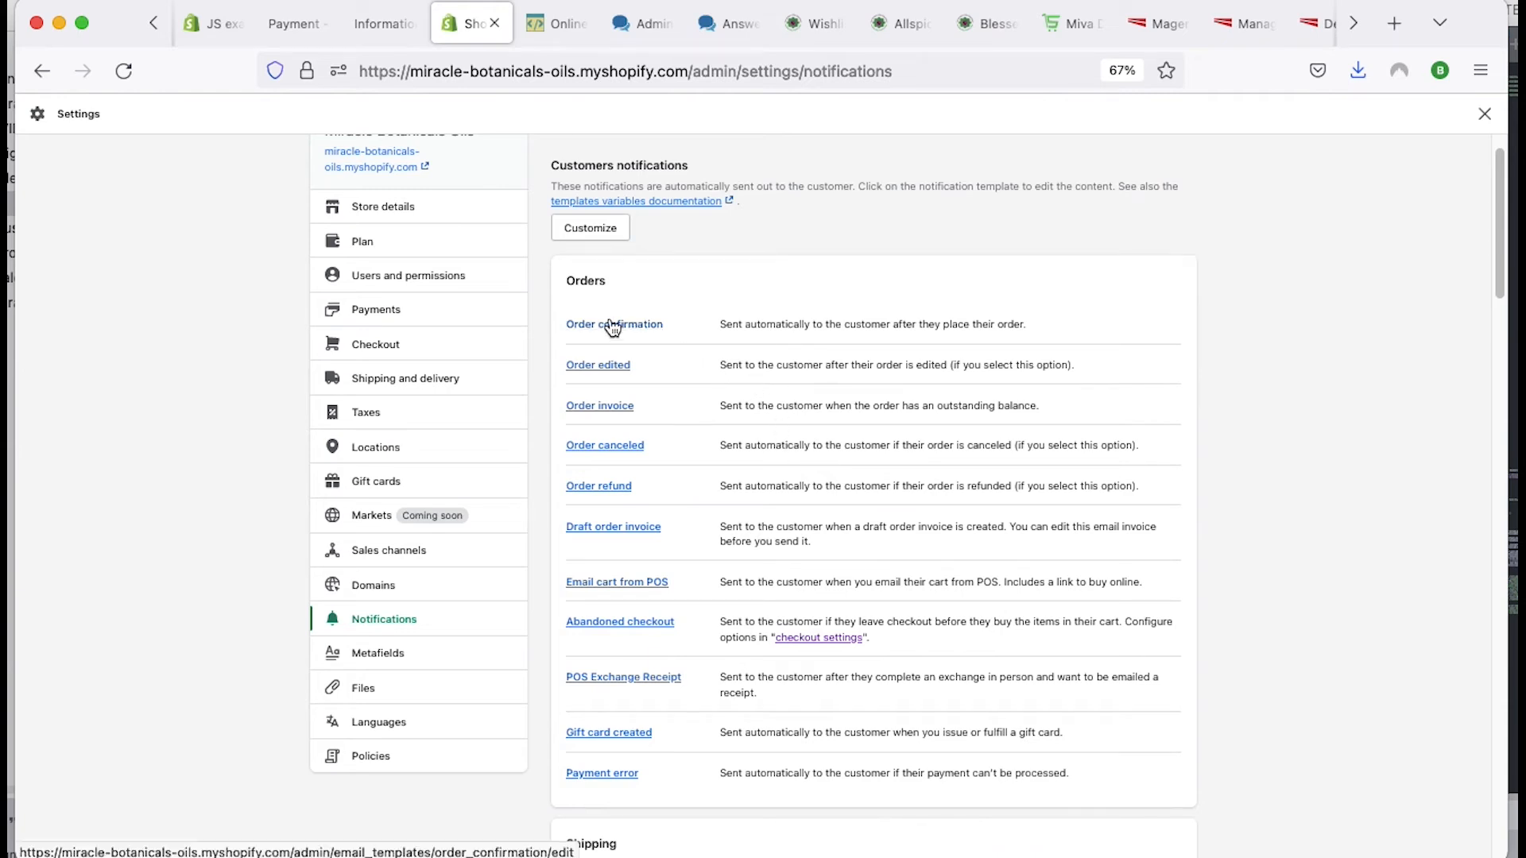
Step: Open the Order confirmation template under Orders and focus its Email subject field
click(614, 325)
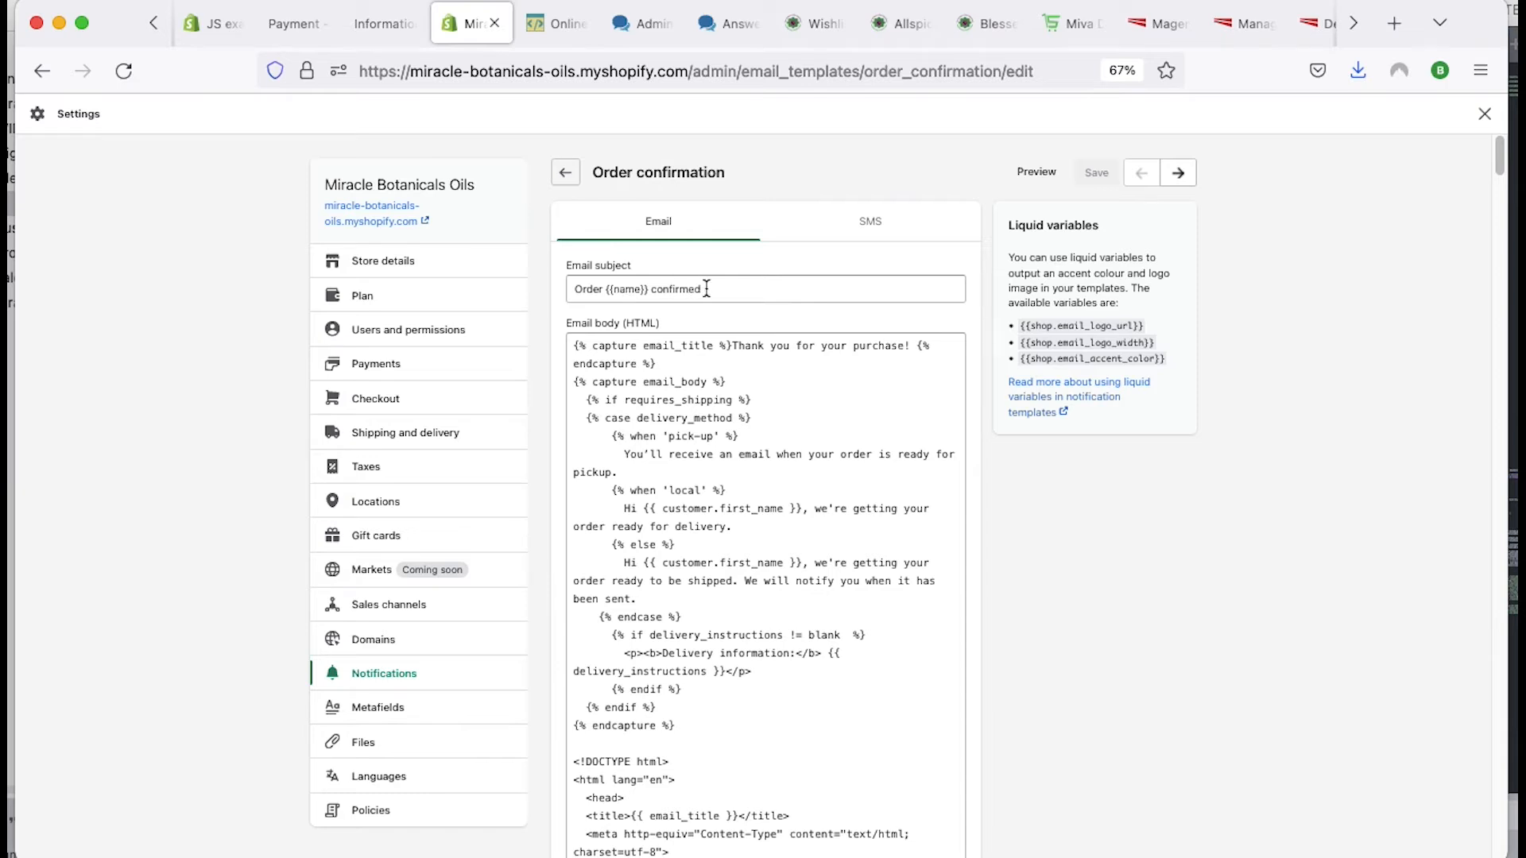
click(632, 287)
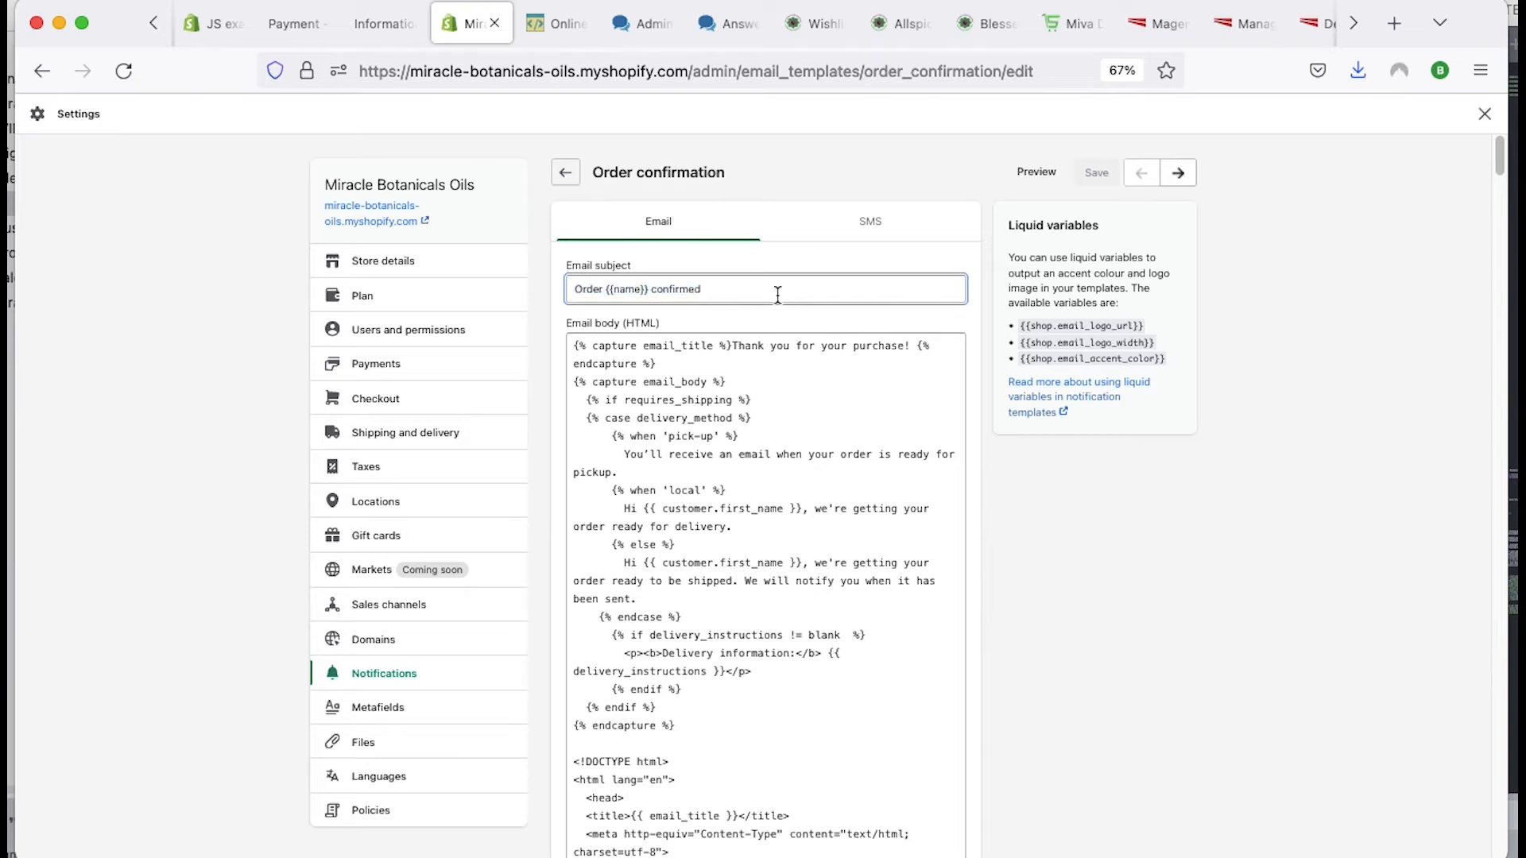
mouse_move(668, 281)
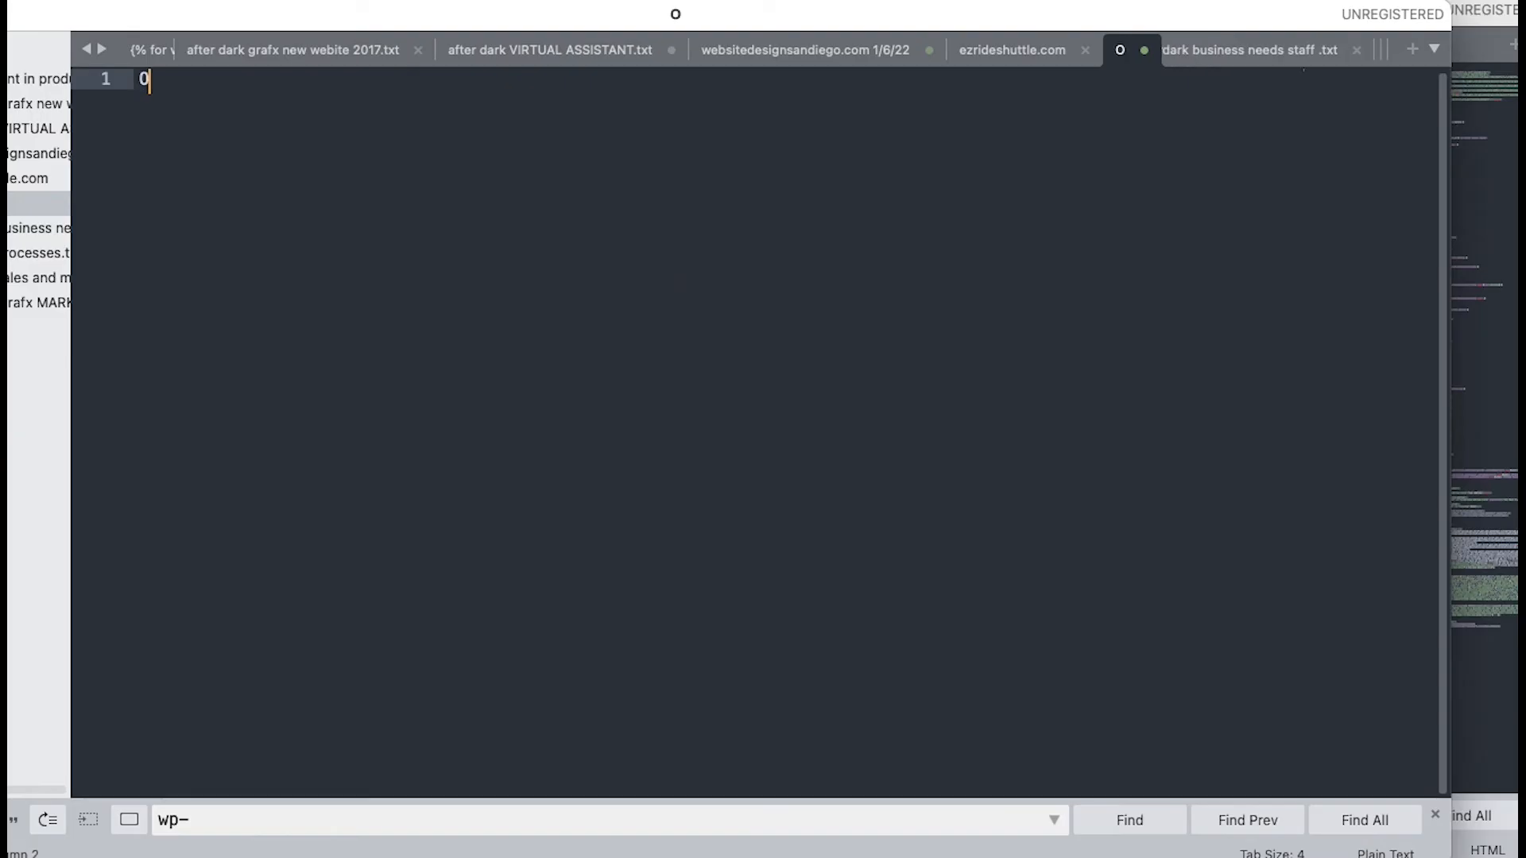
Step: Note 'Order Confirmation', 'Subject: Order {{name}} confirmed' and 'Email Body:' in Sublime Text
text(rder Confirmation)
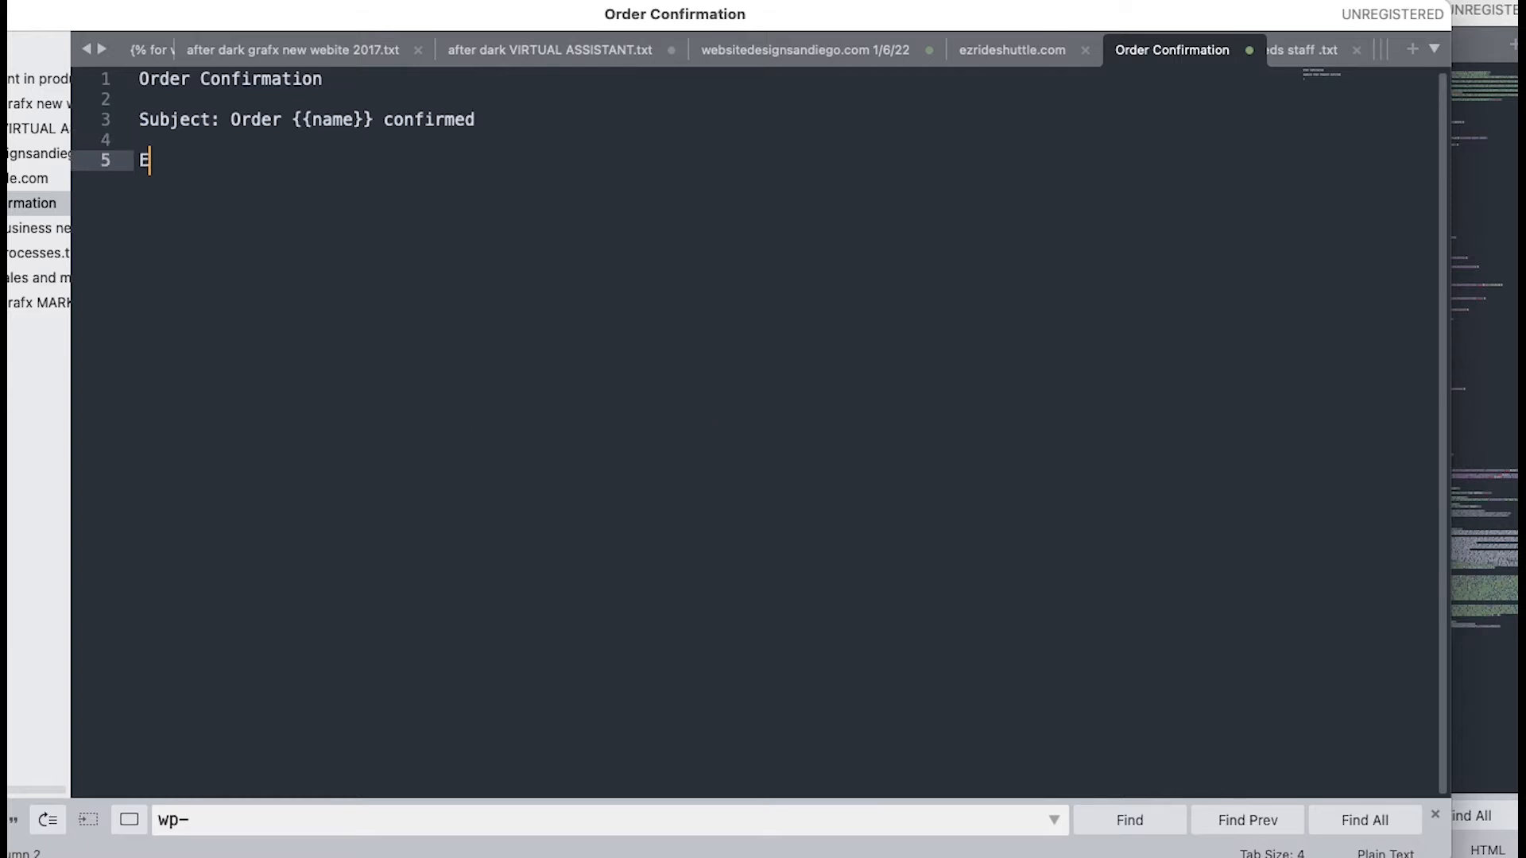
text(mail Body:)
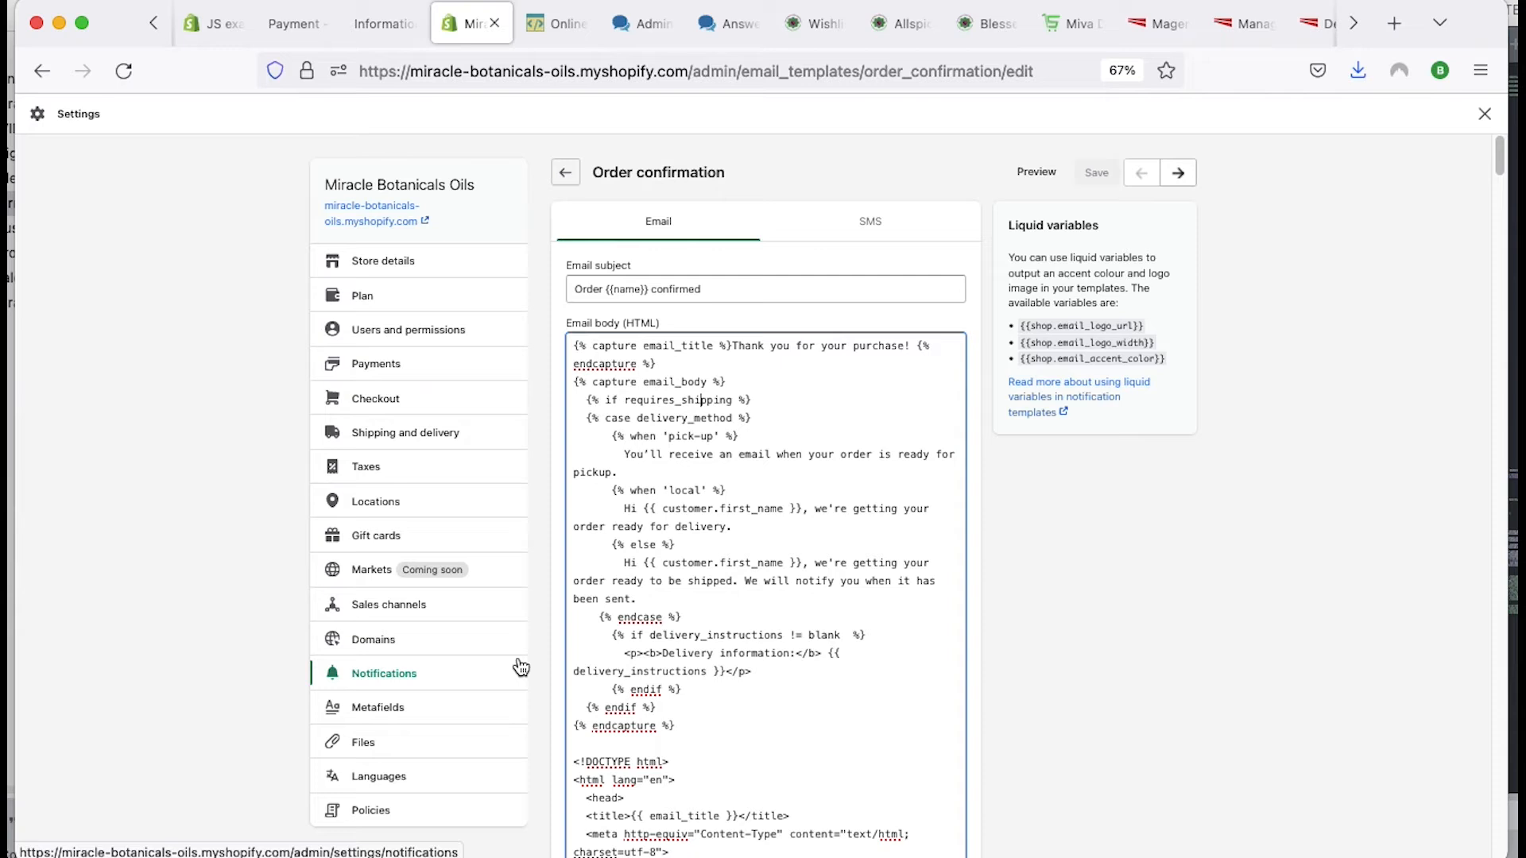
scroll(down, 3)
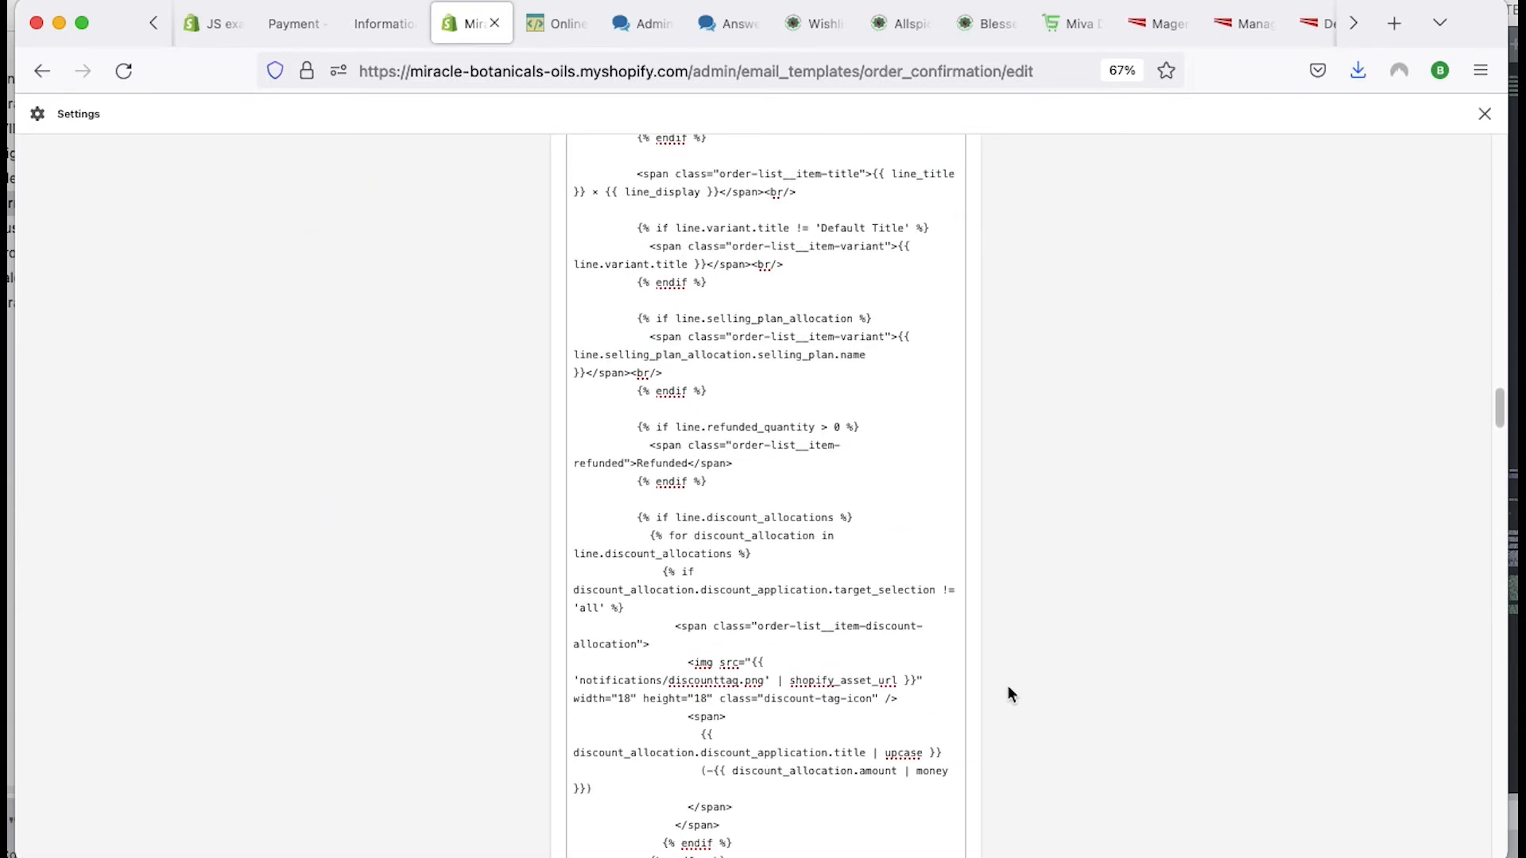
scroll(down, 3)
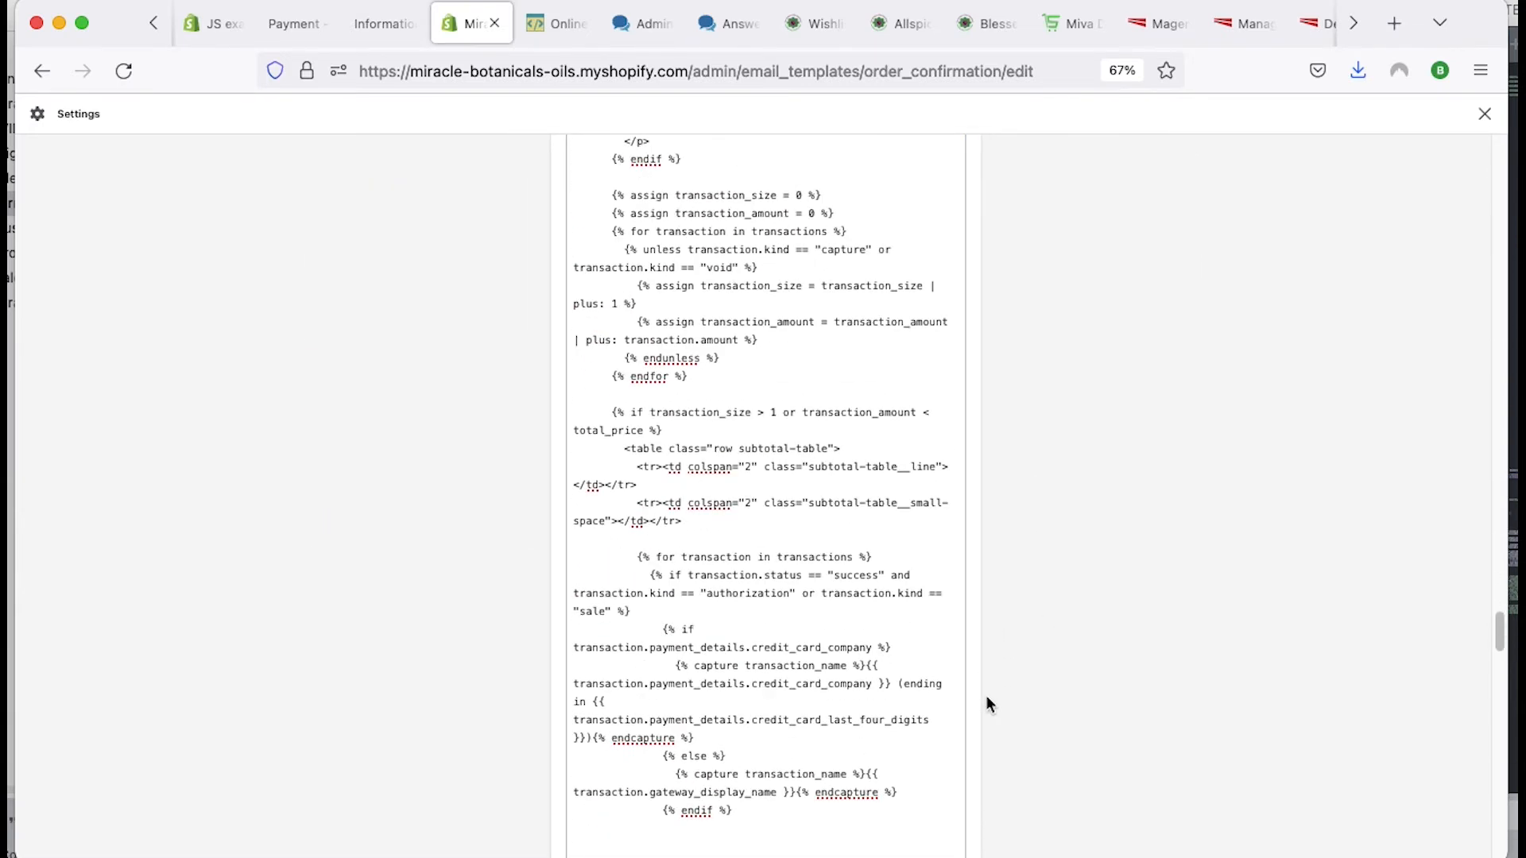
scroll(down, 3)
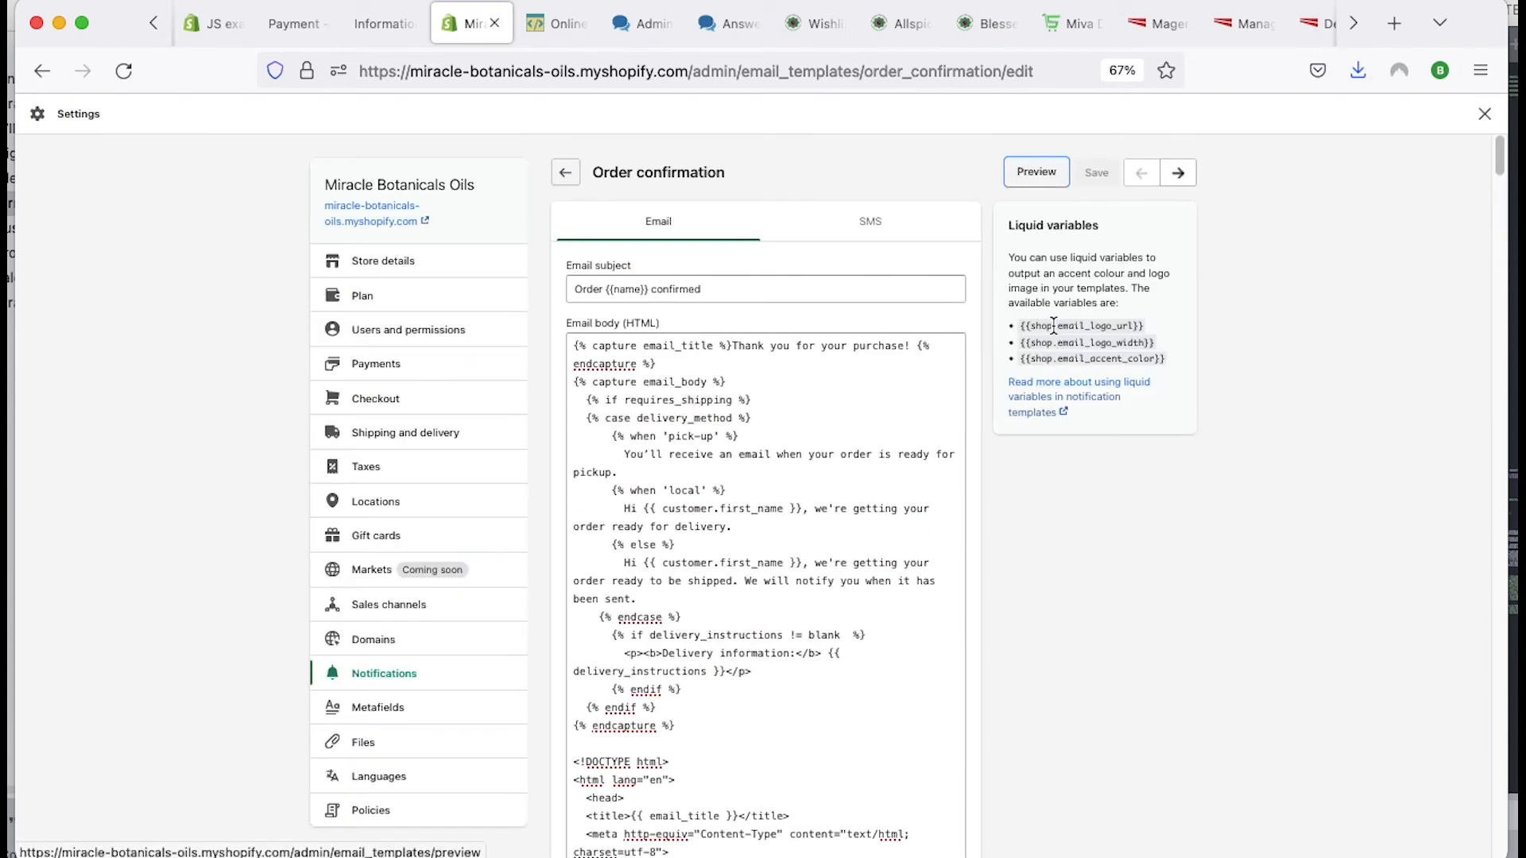
Step: Preview the confirmation email and scroll through the sample order #9999 message
click(1036, 172)
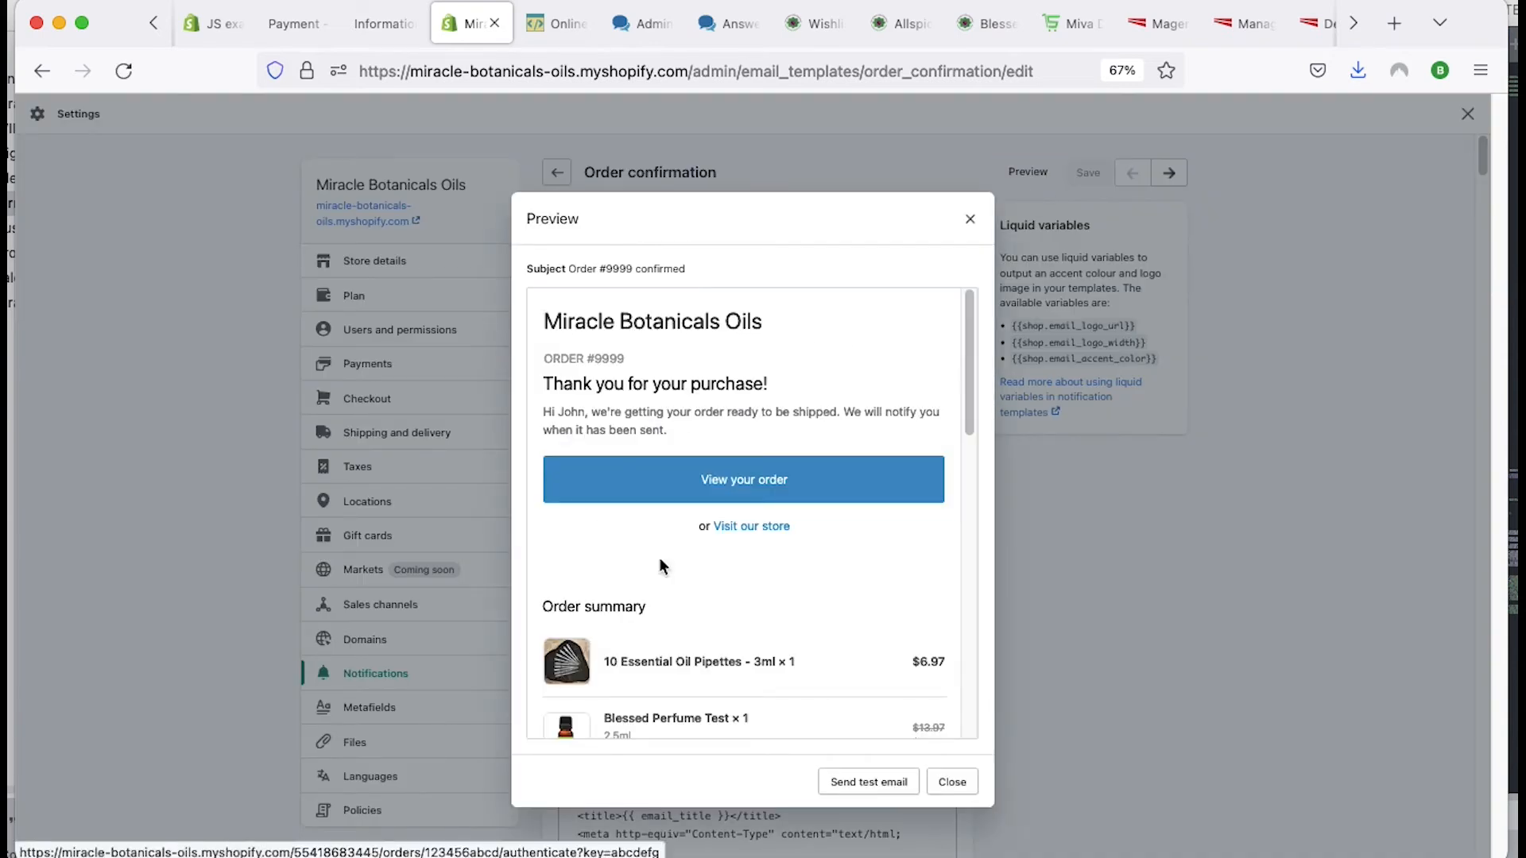
scroll(down, 3)
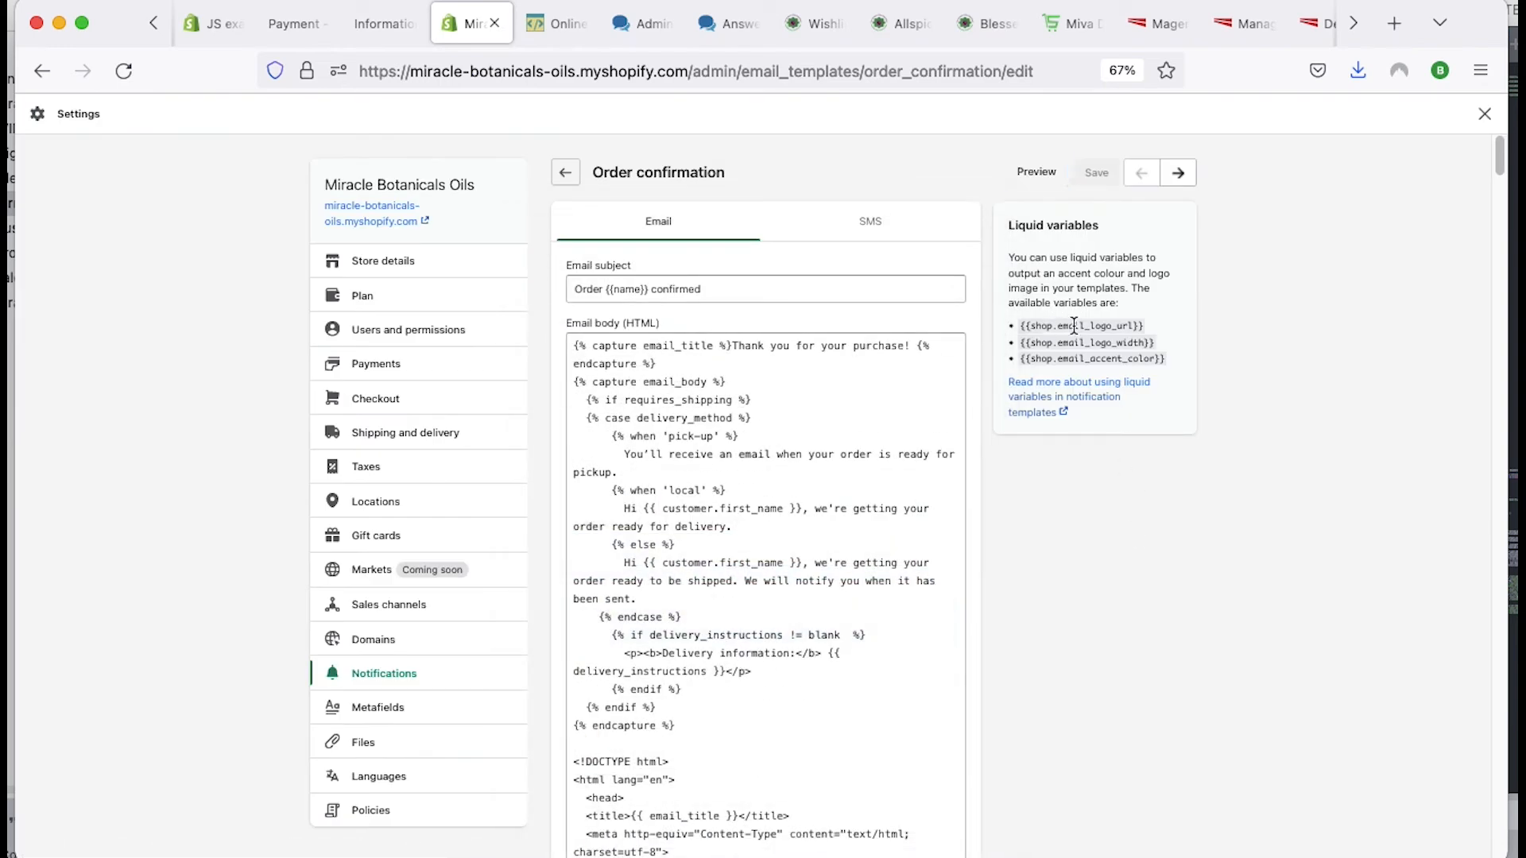
mouse_move(1104, 358)
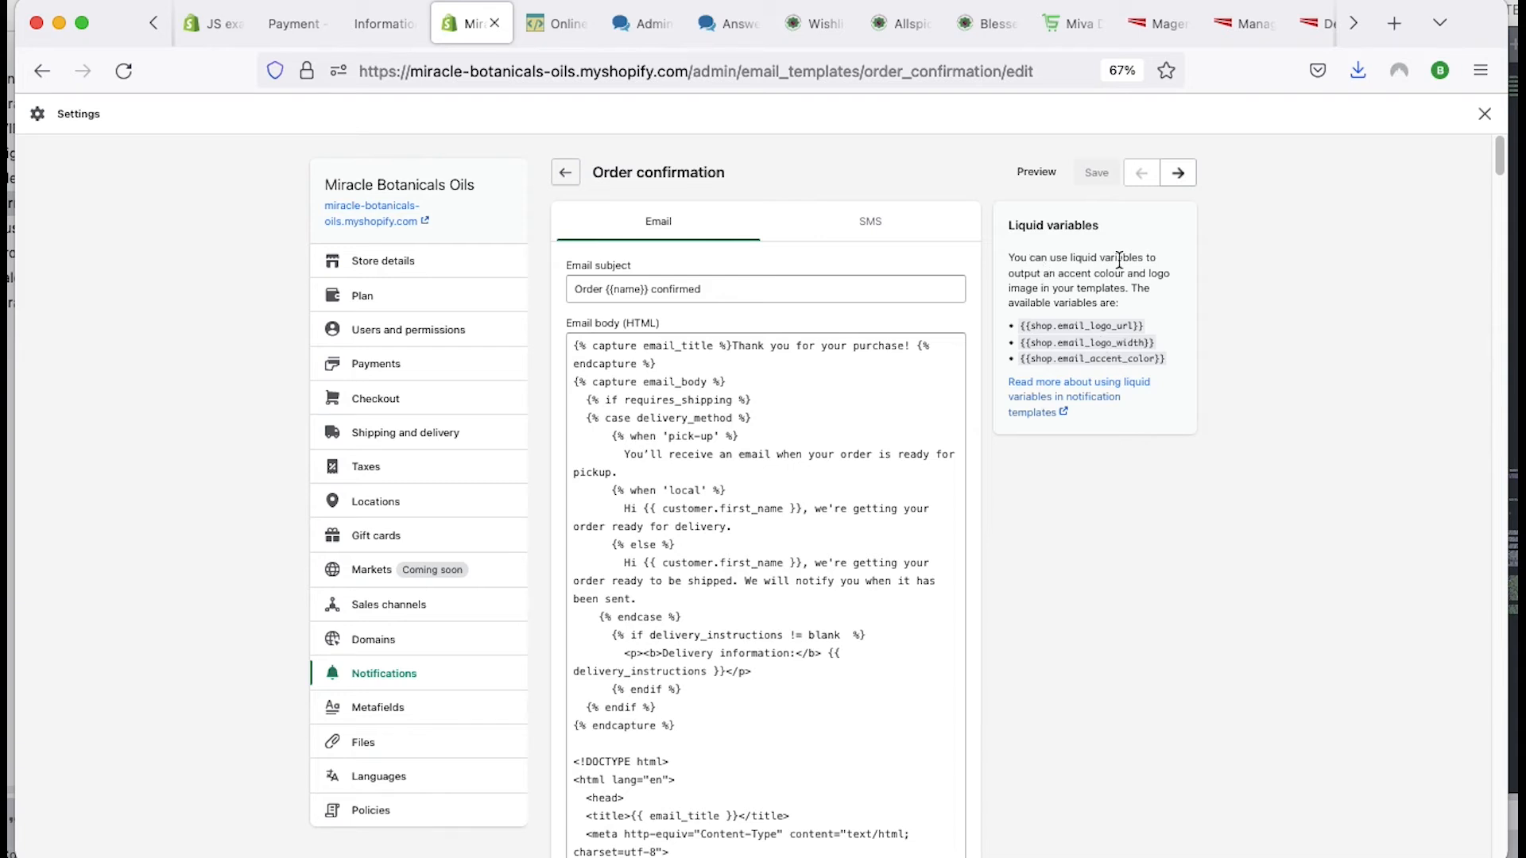
mouse_move(1048, 276)
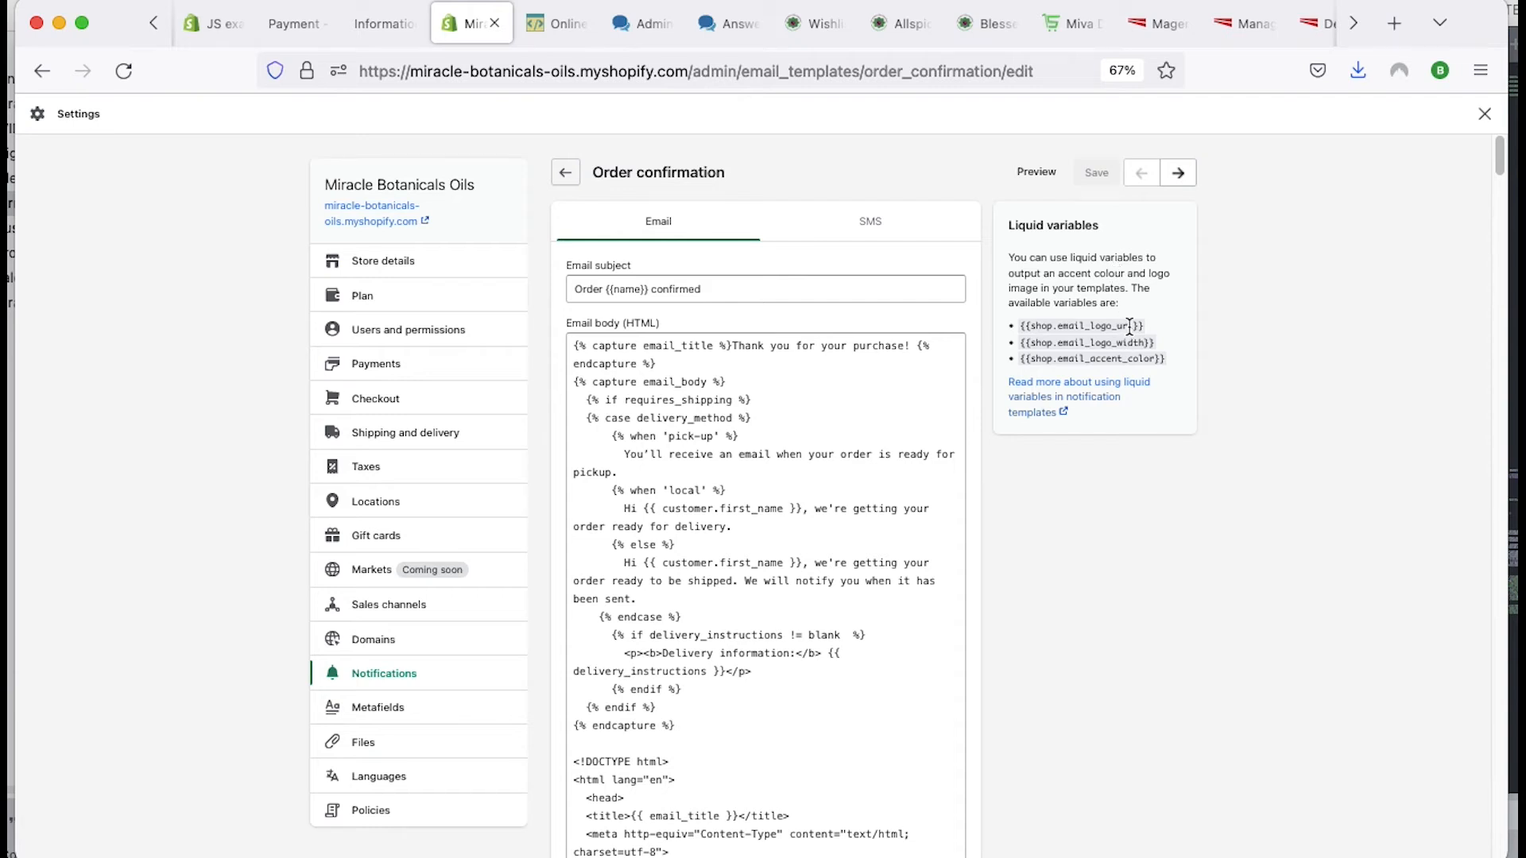
Step: Inspect the shop logo variable and email body, trimming the subject to '{{name}} confirmed'
double_click(1082, 325)
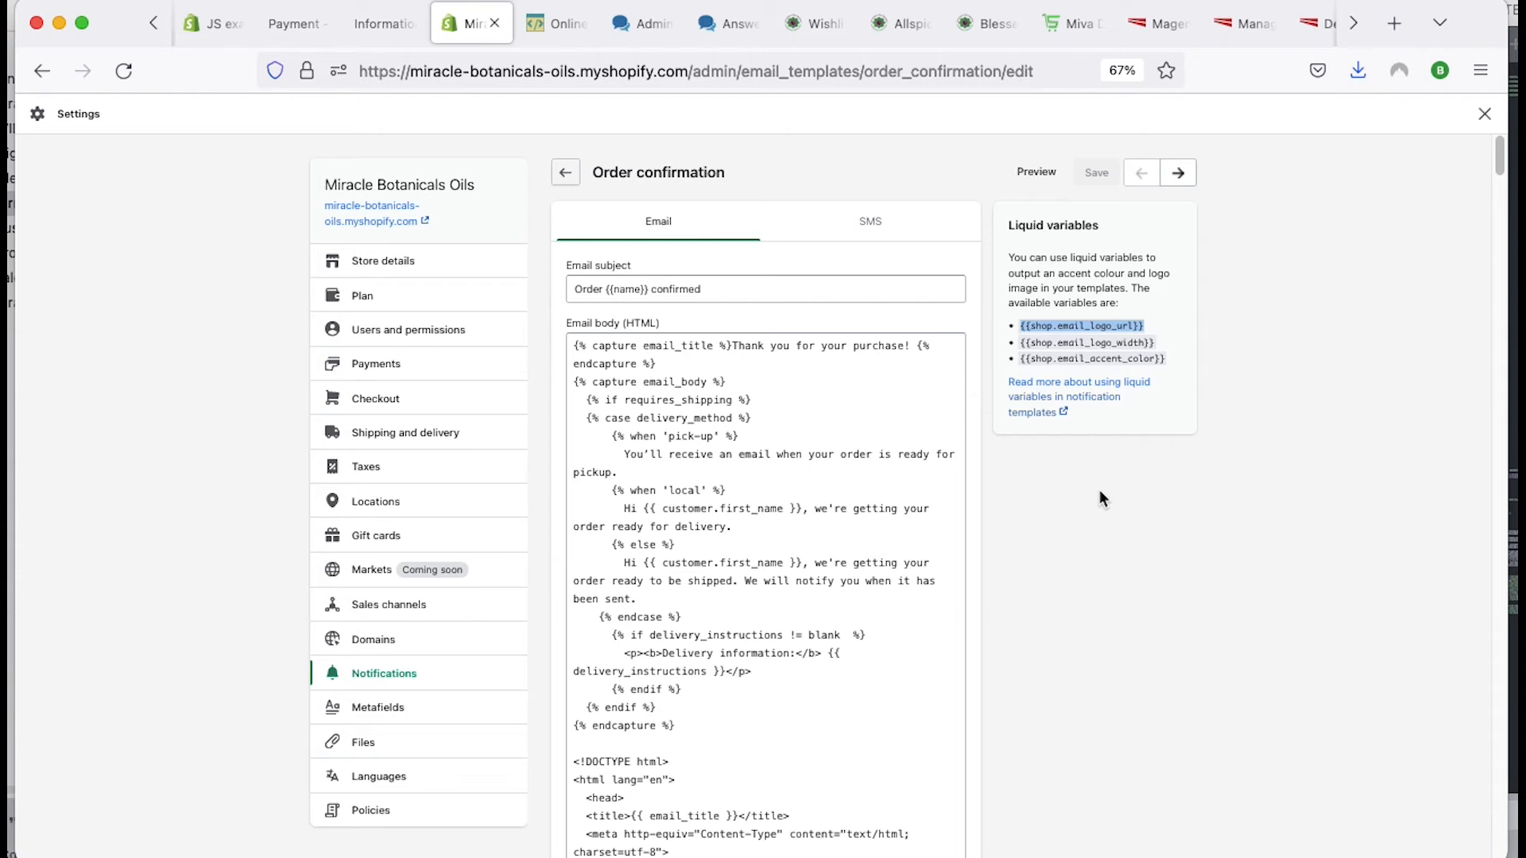
mouse_move(1112, 495)
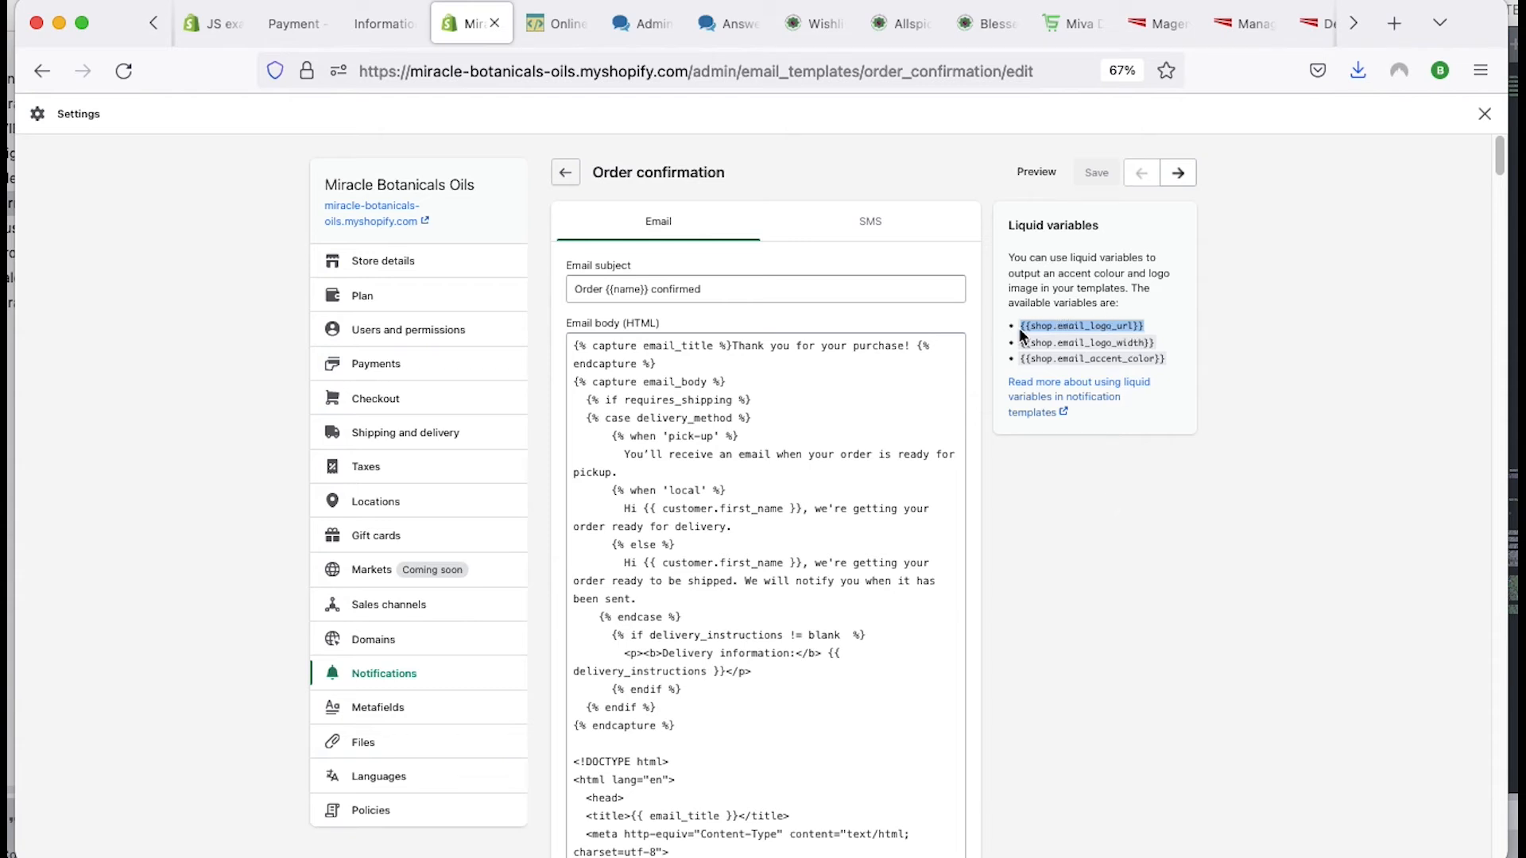
mouse_move(1151, 328)
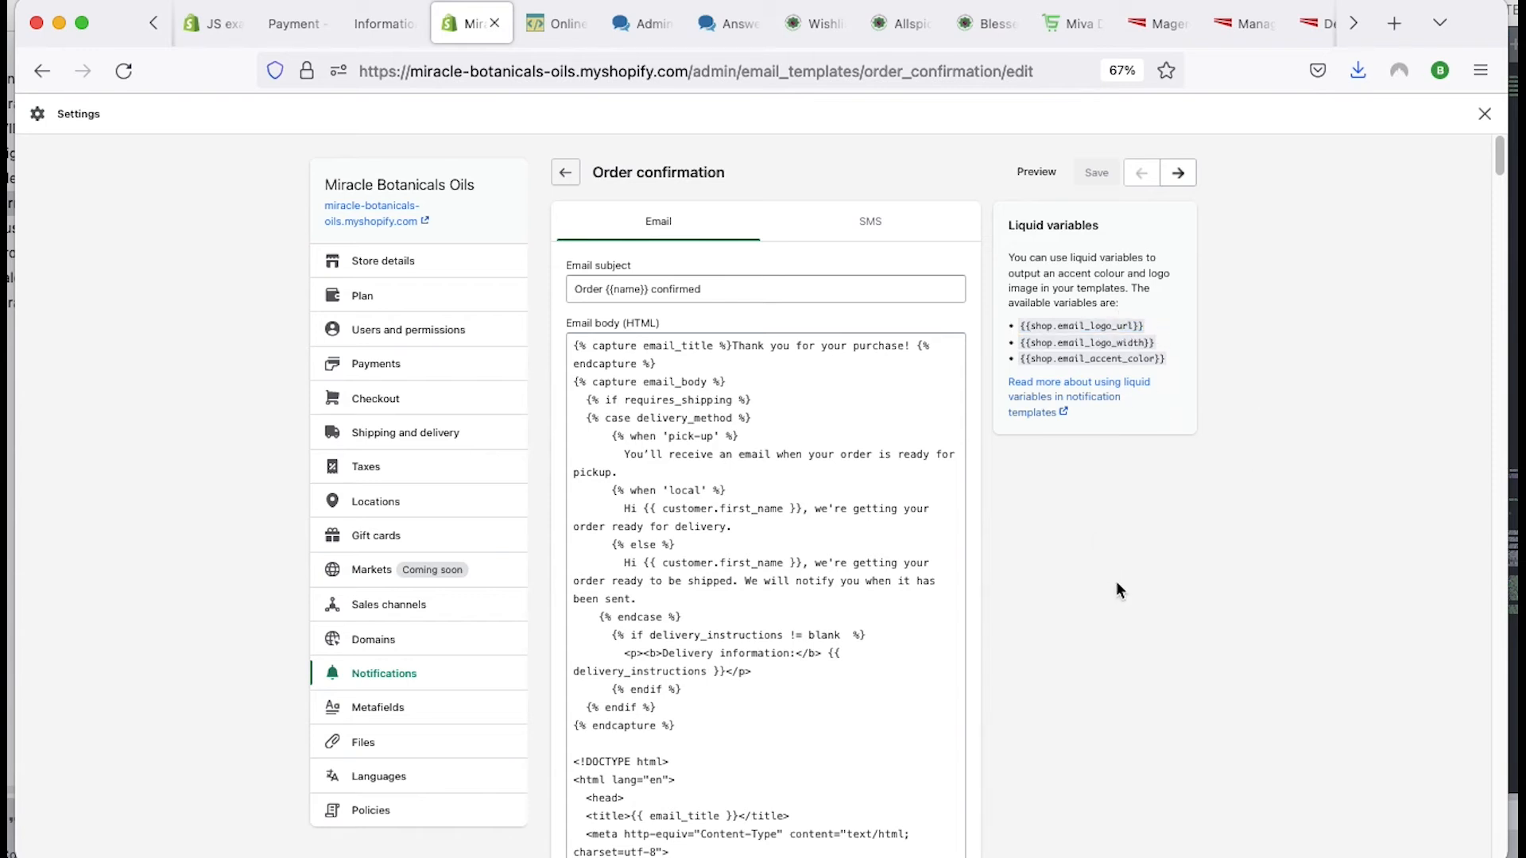
mouse_move(946, 642)
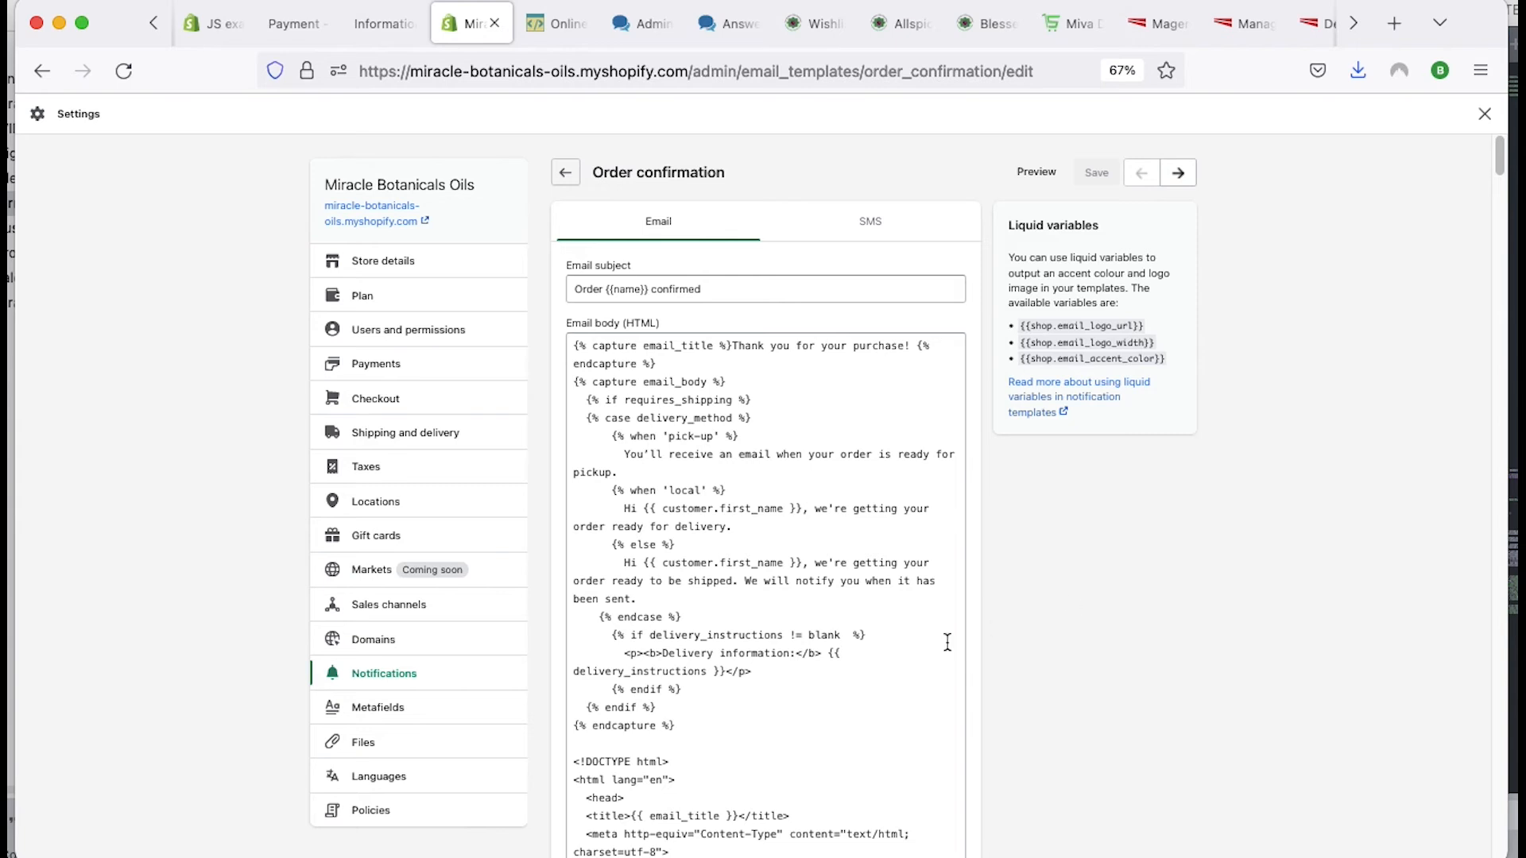
scroll(down, 3)
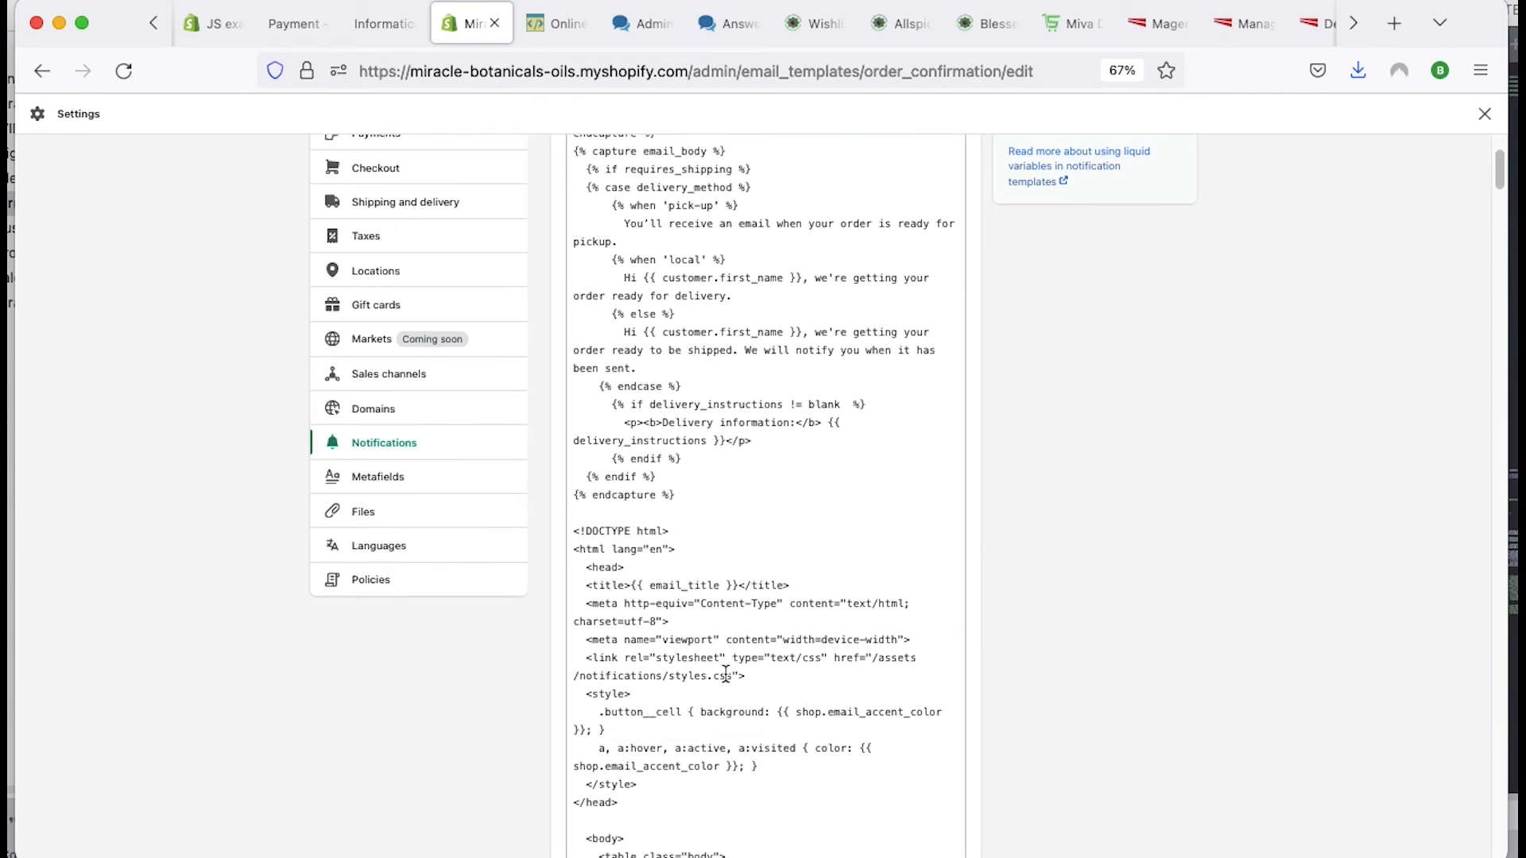
scroll(down, 3)
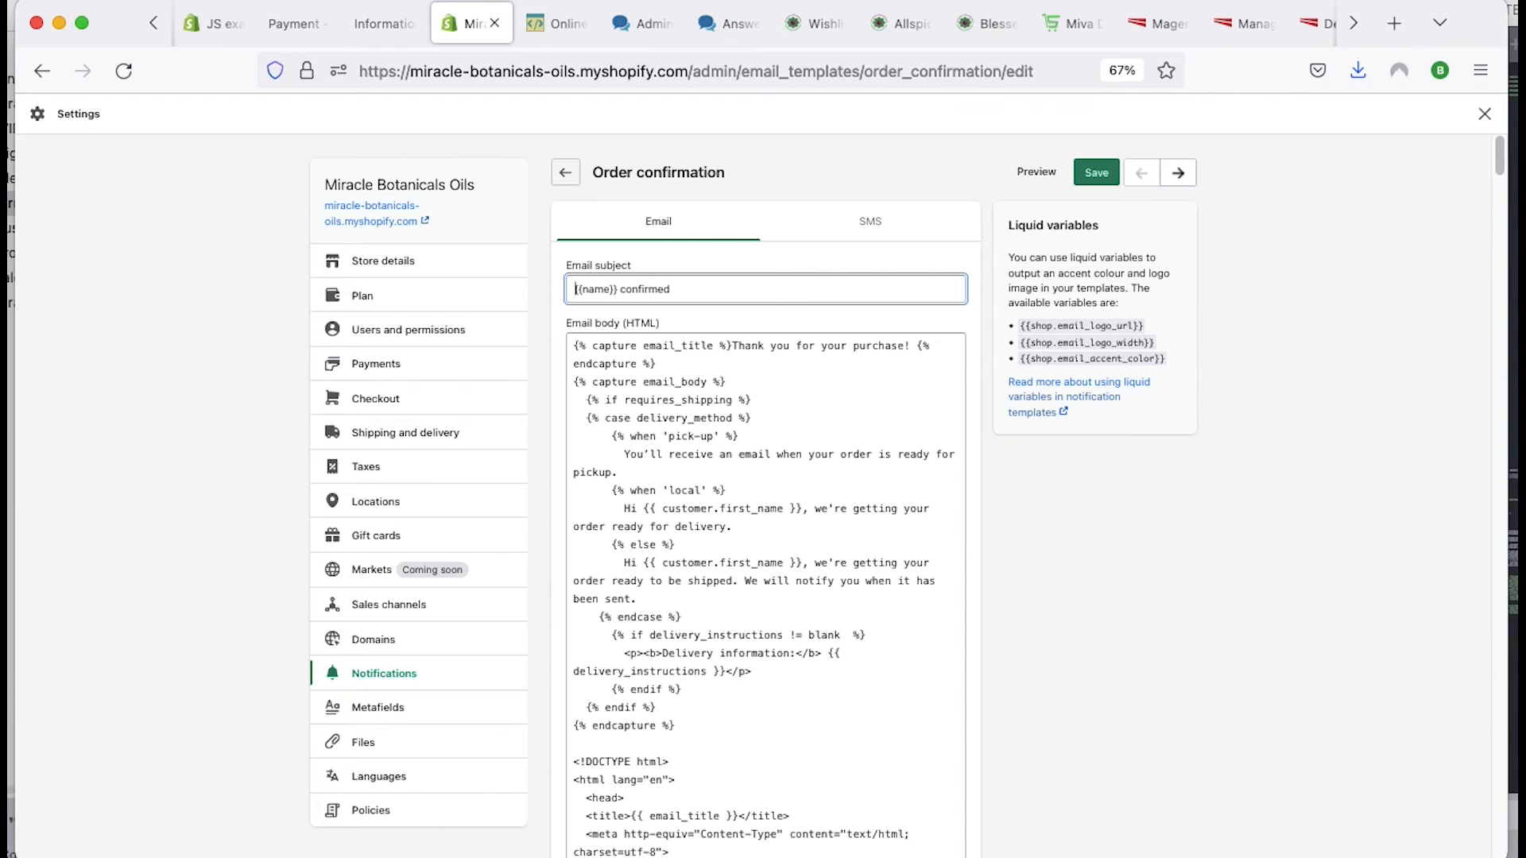
Step: Insert 'Your Miracle Botanicals Order' after {{name}} in the email subject
text(Yo)
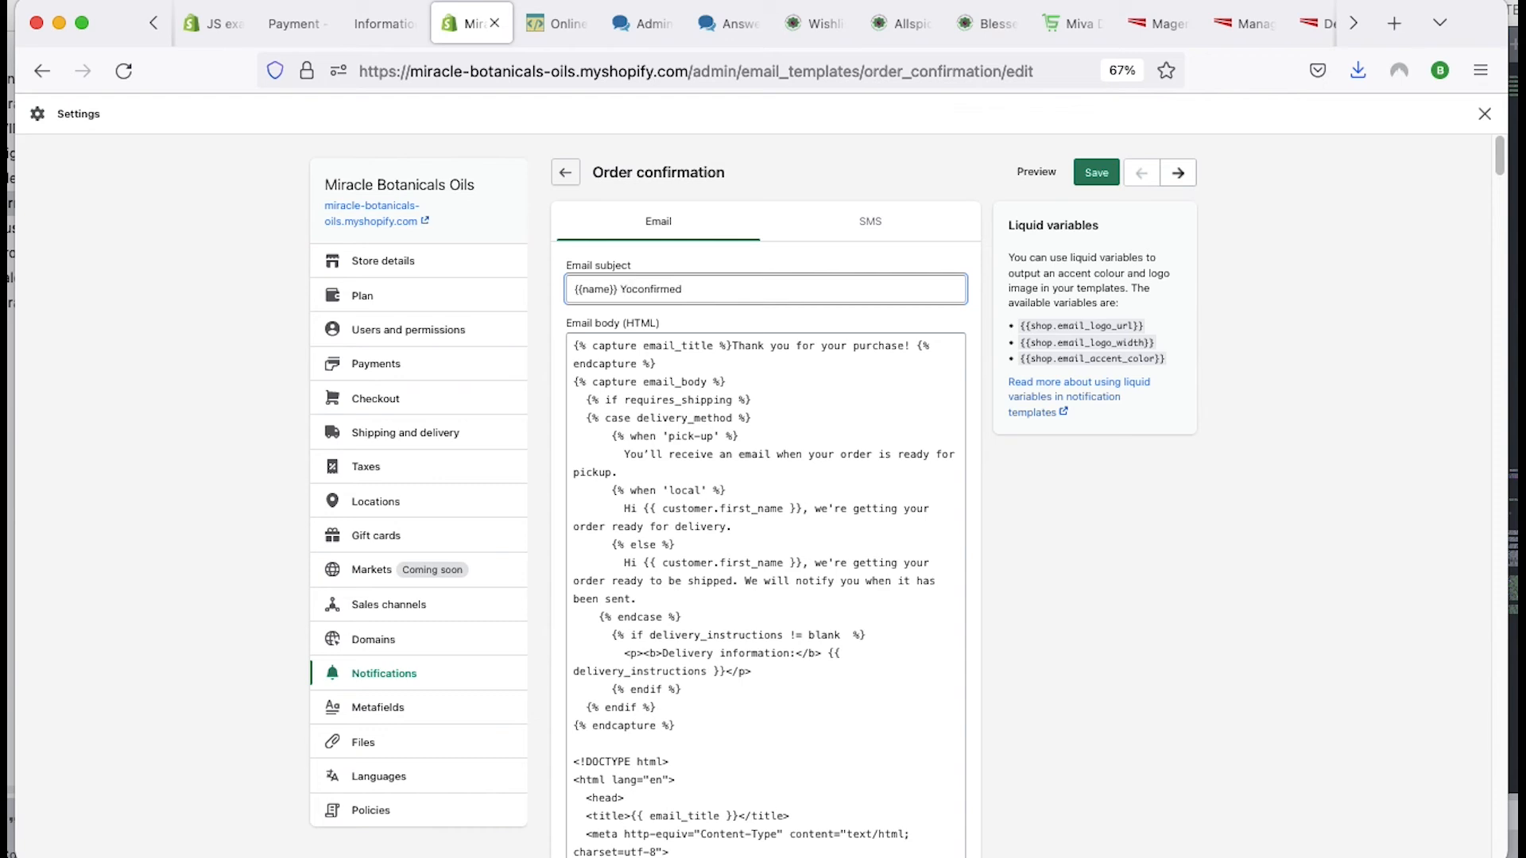
text(Your M)
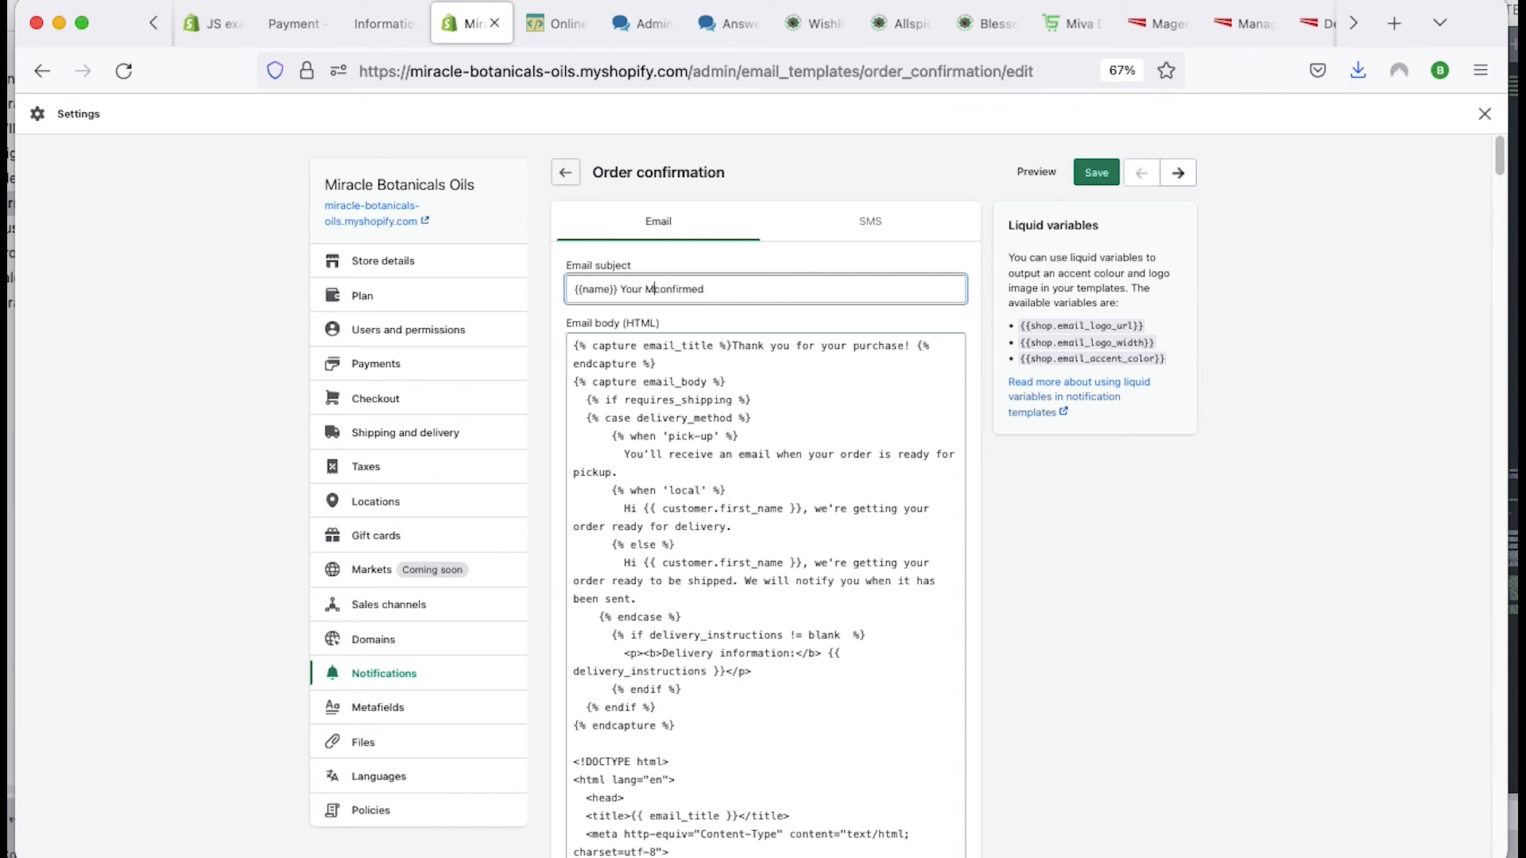
text(irc)
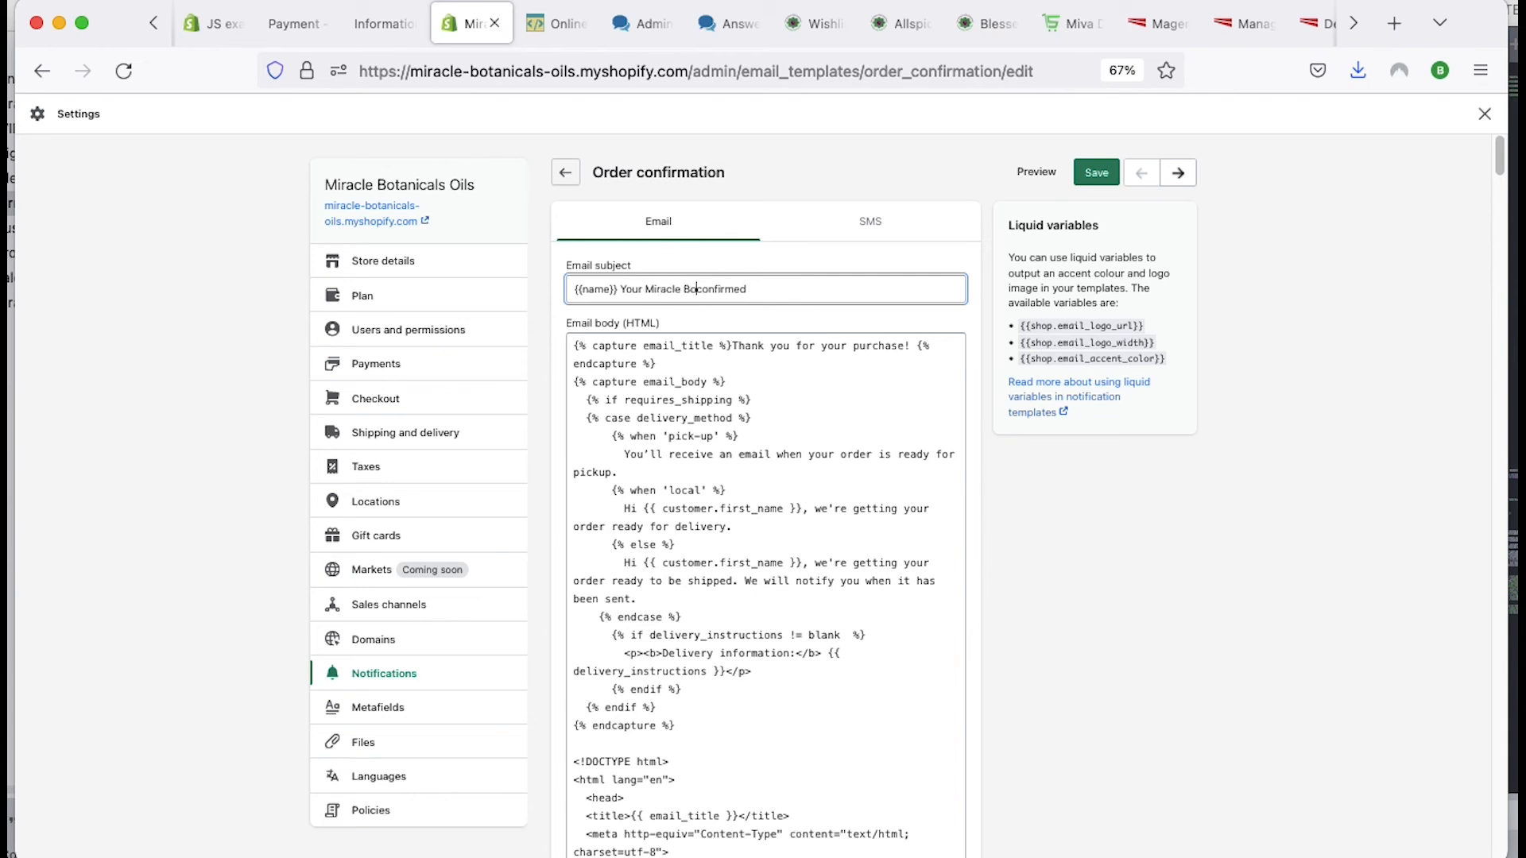
text(Botanicals Order)
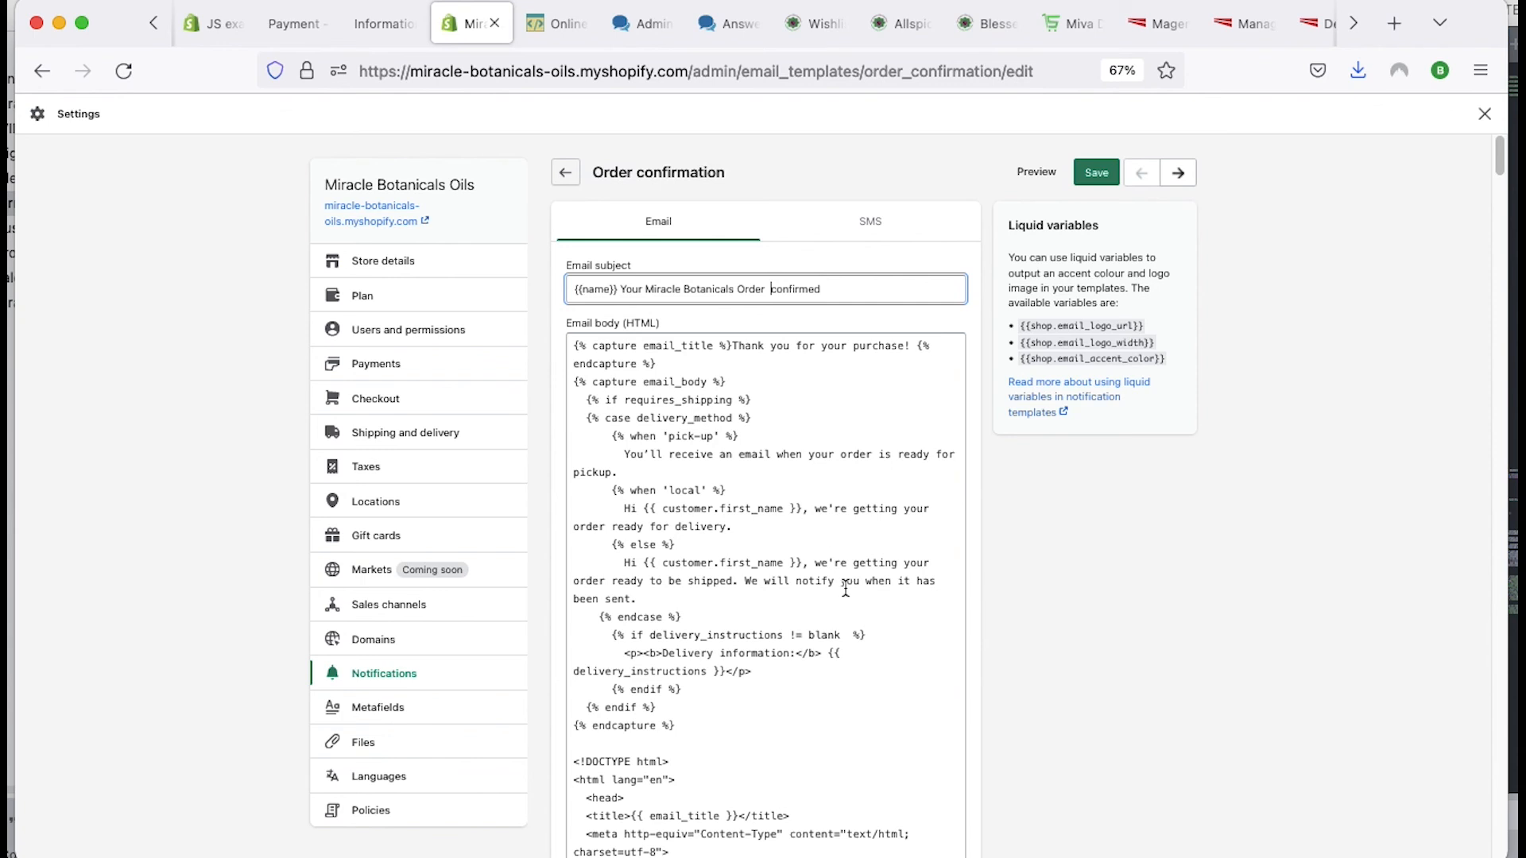
Step: Add {{ order_name }} before 'confirmed' in the subject and save the template
scroll(down, 3)
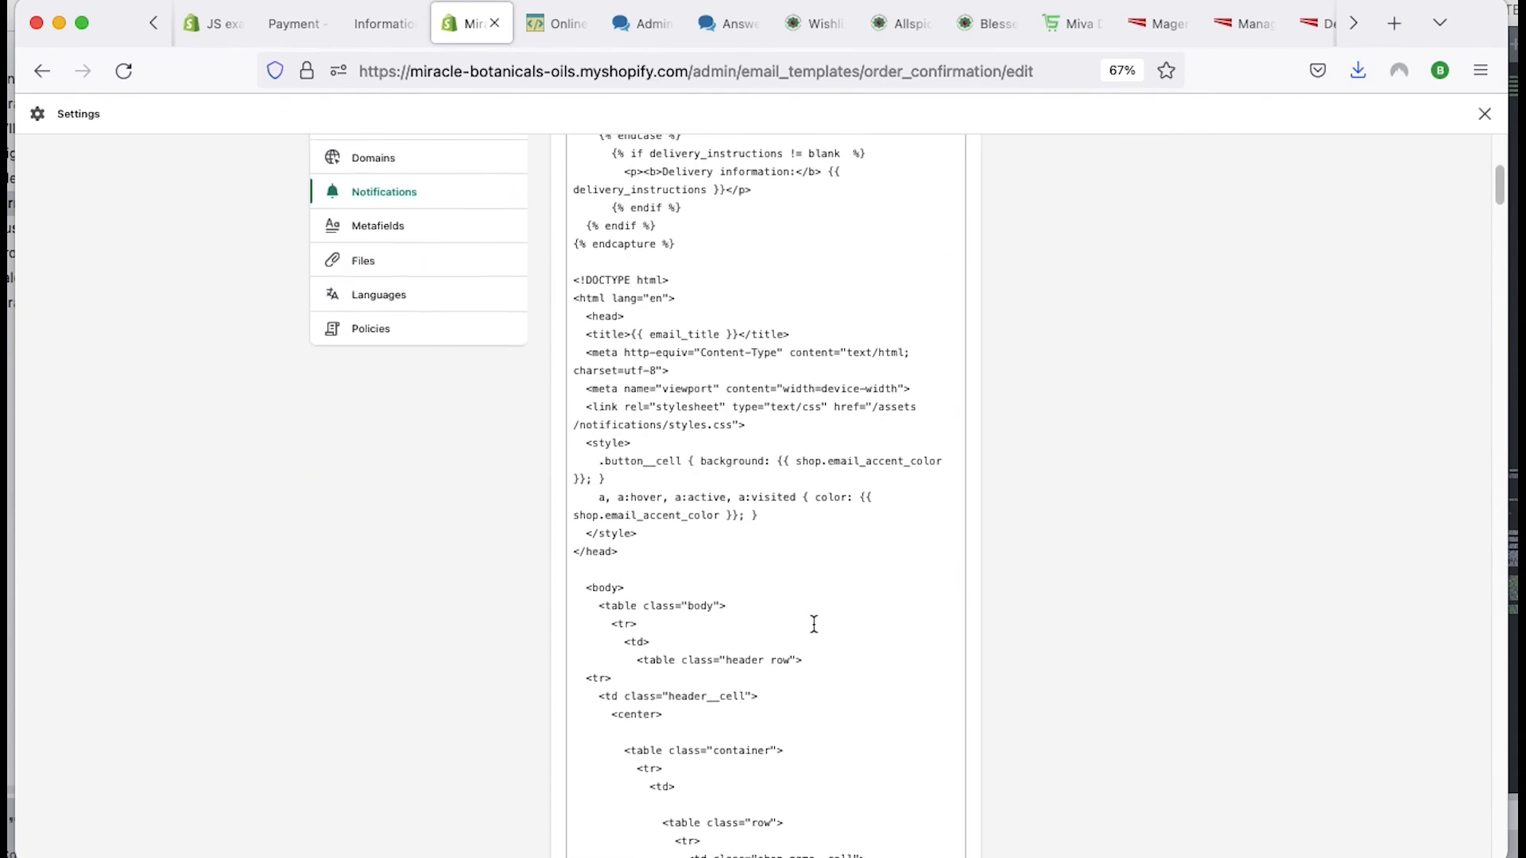
scroll(down, 3)
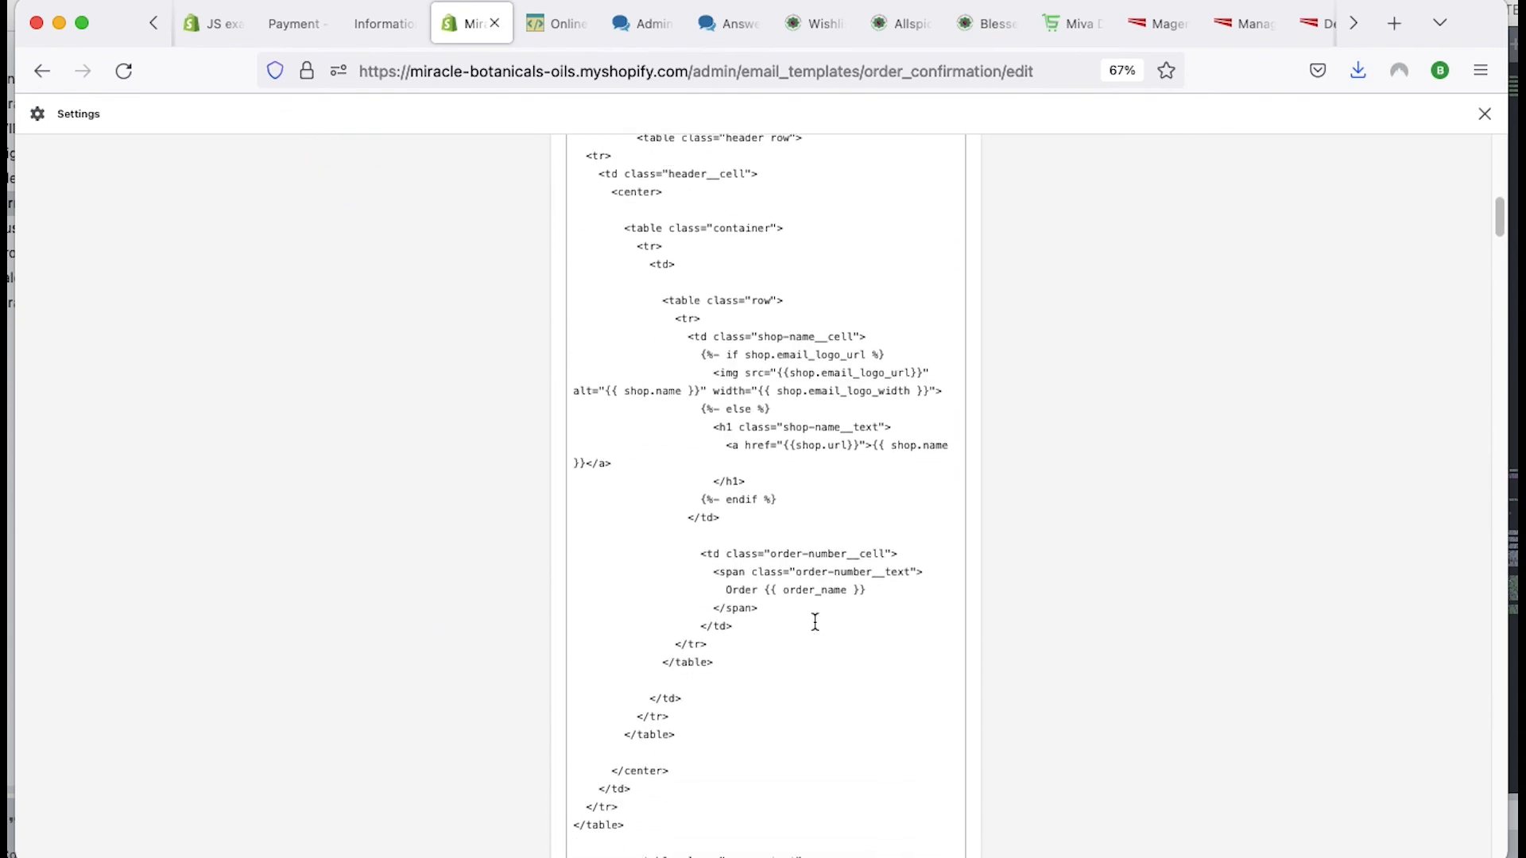
scroll(down, 3)
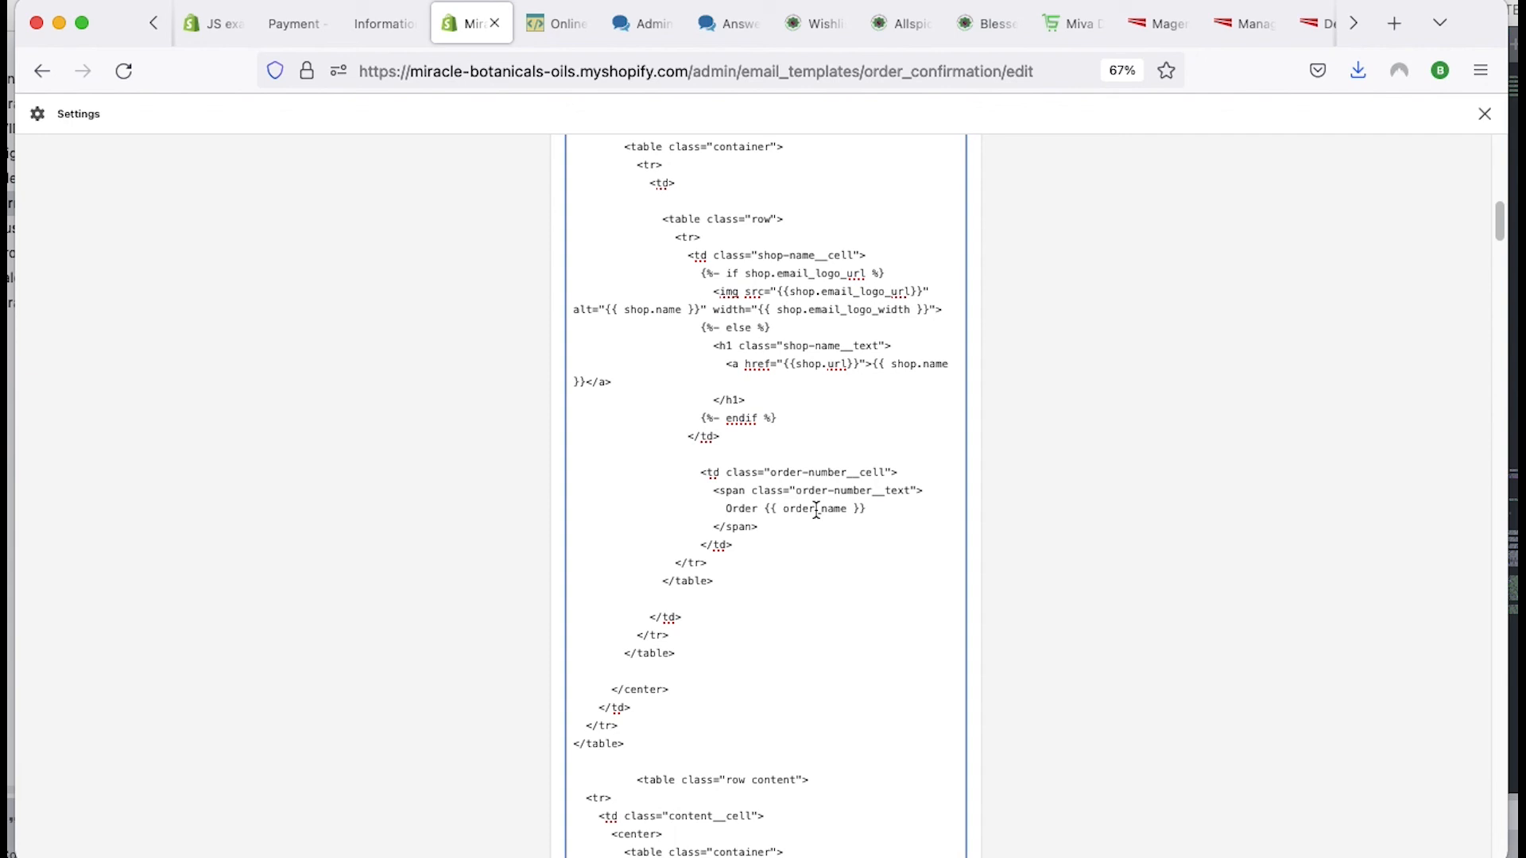
scroll(down, 3)
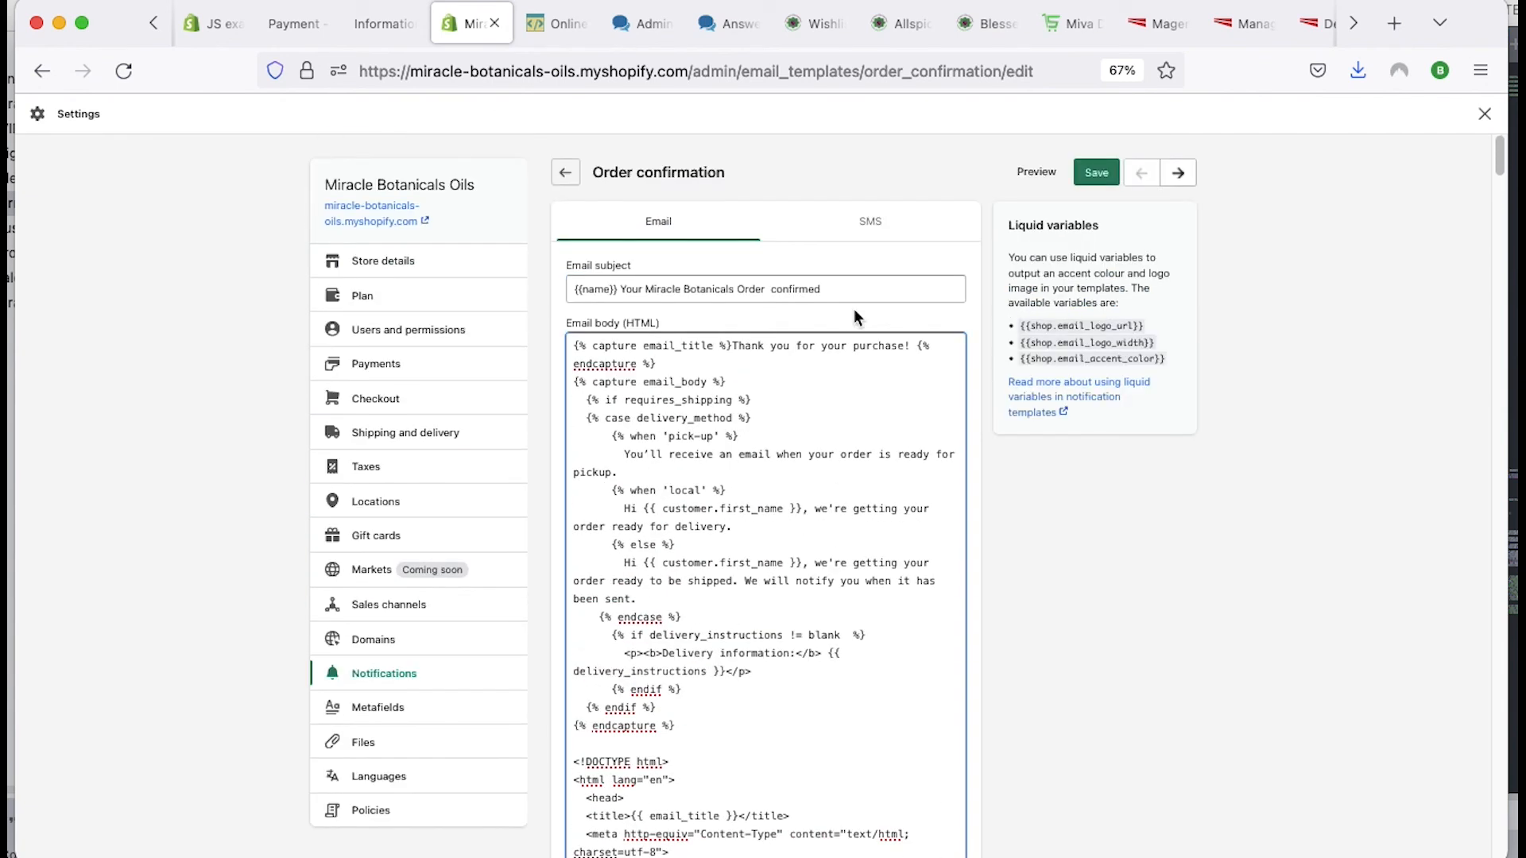
text({{ order_name }})
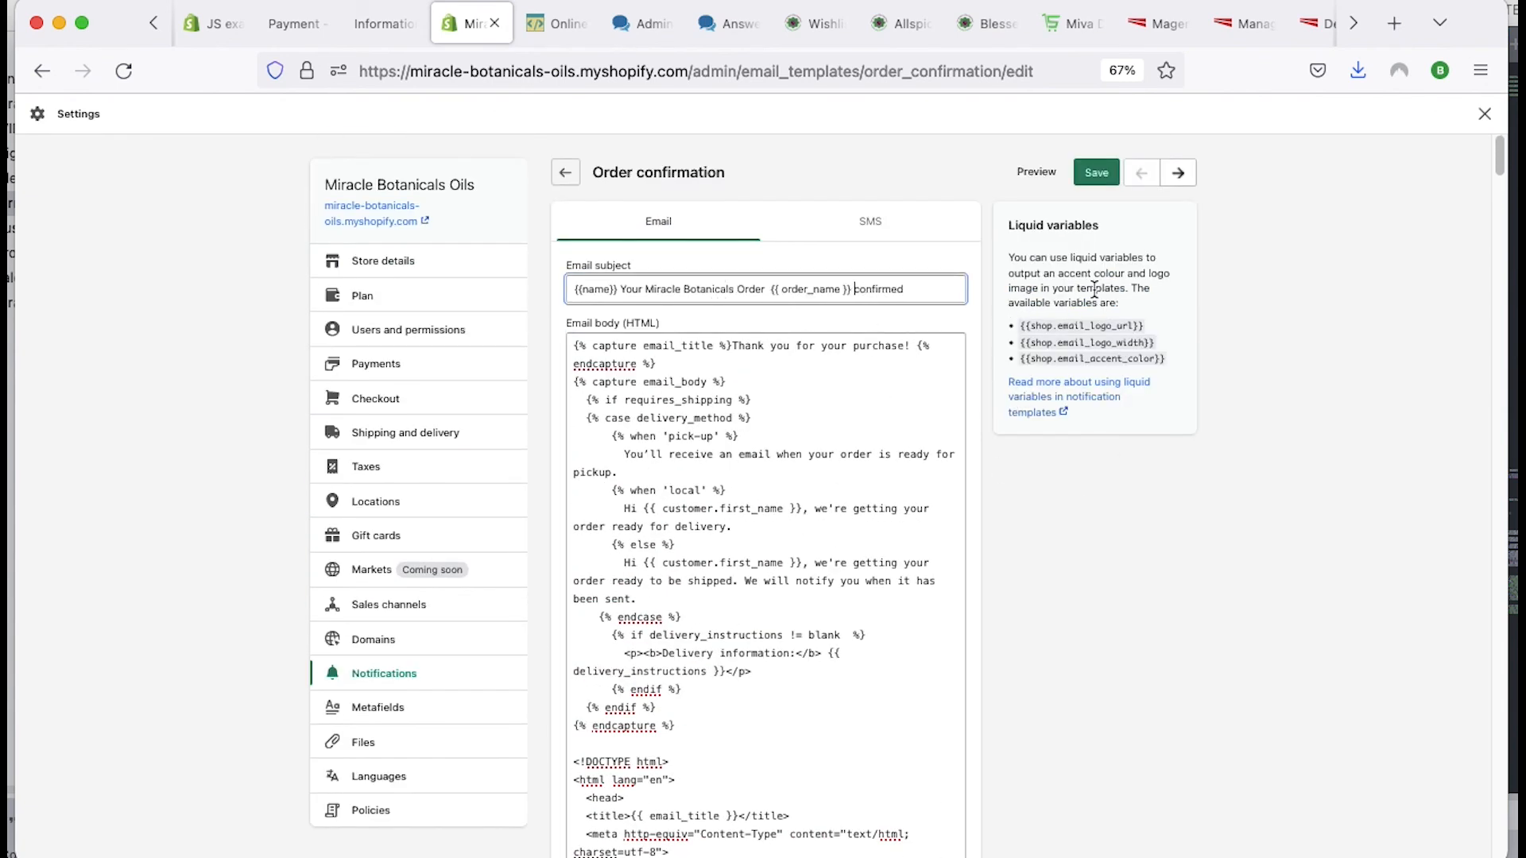
click(1095, 173)
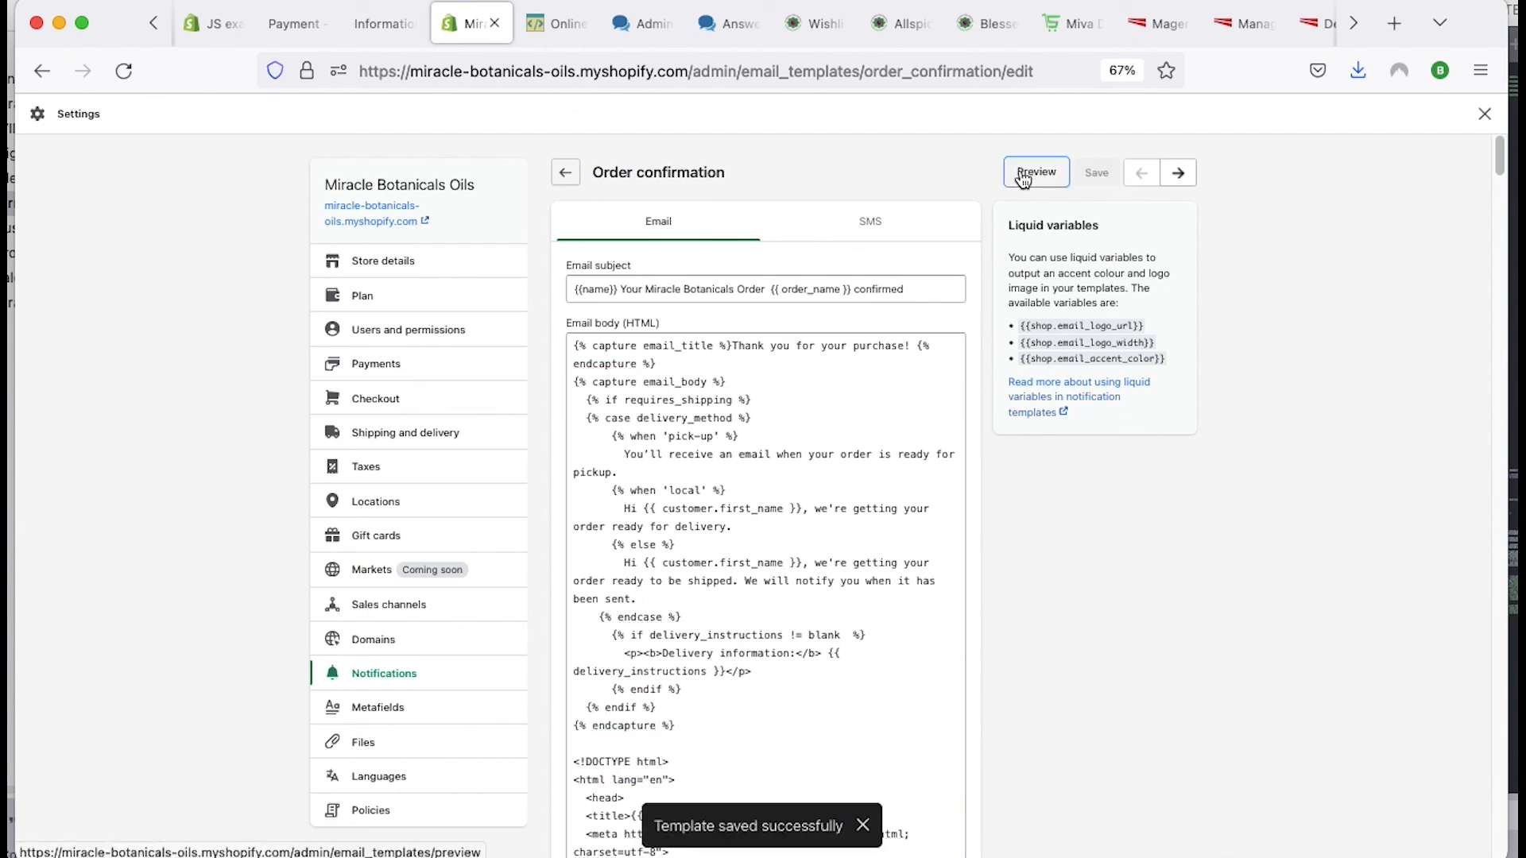
click(1035, 172)
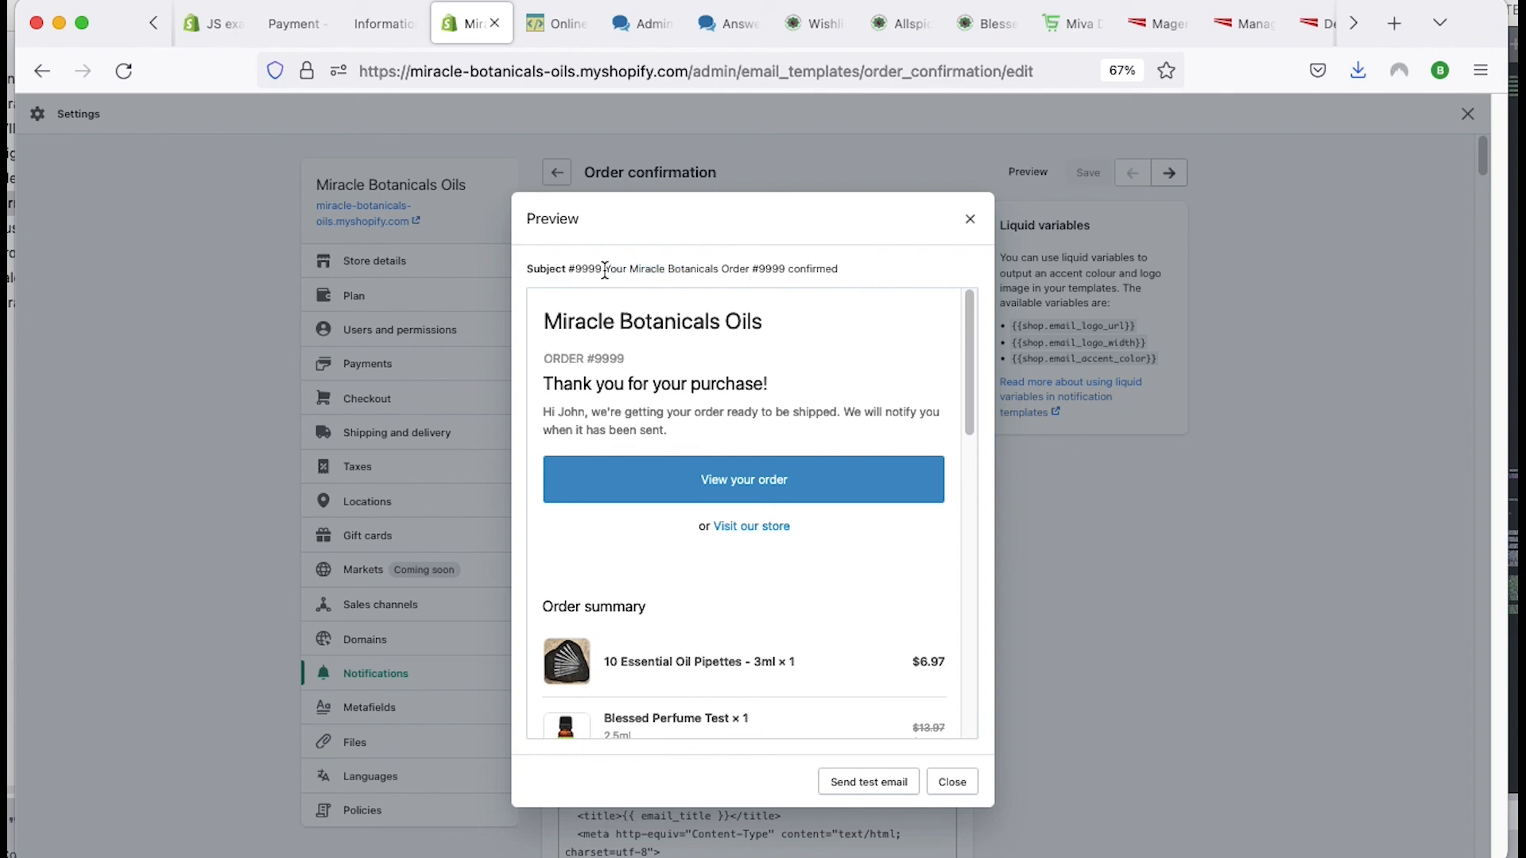
double_click(585, 268)
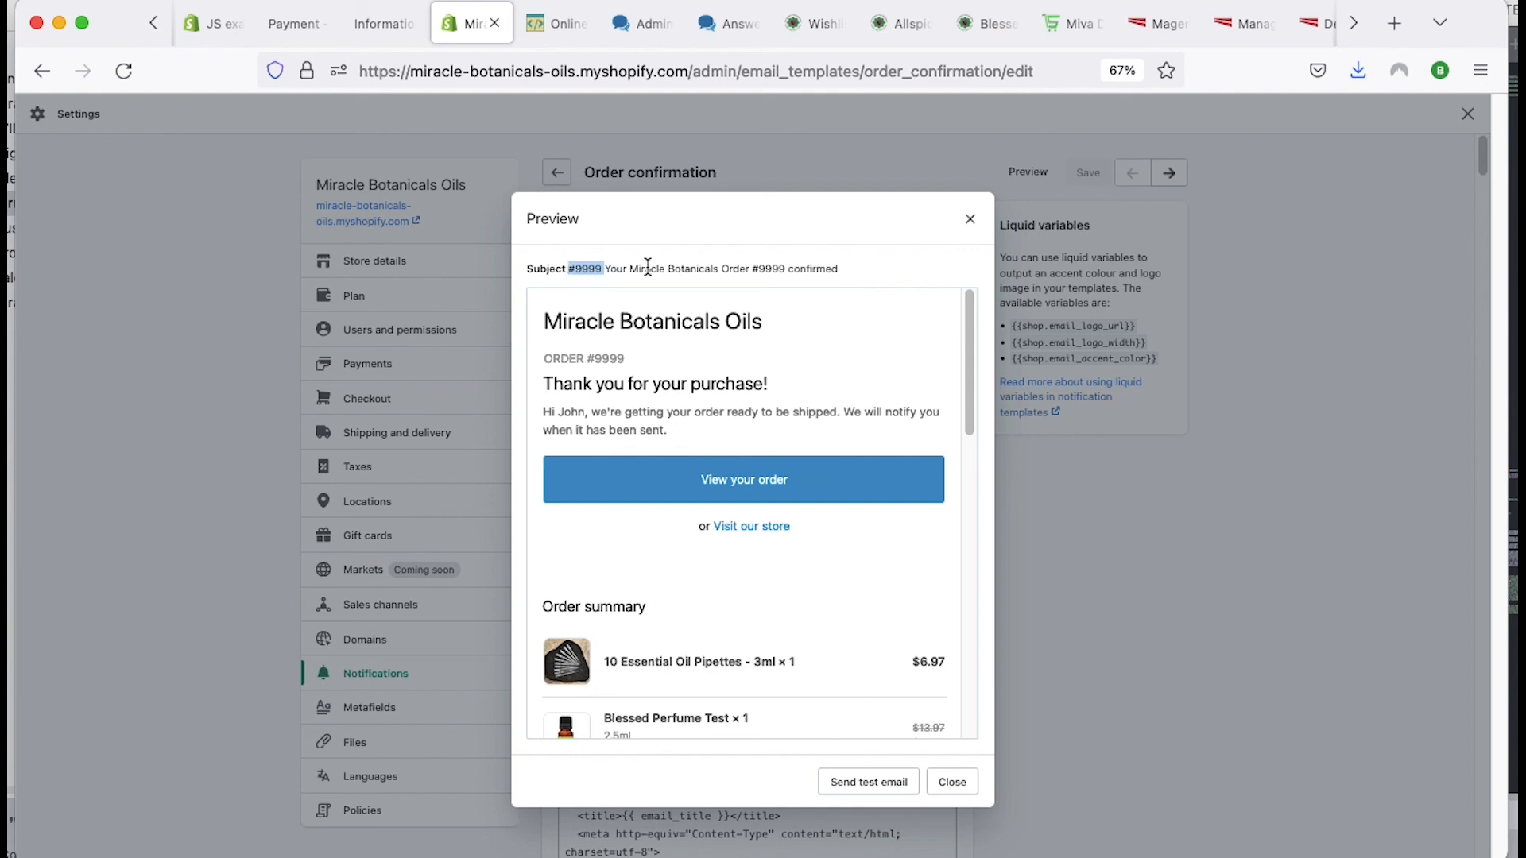
click(968, 219)
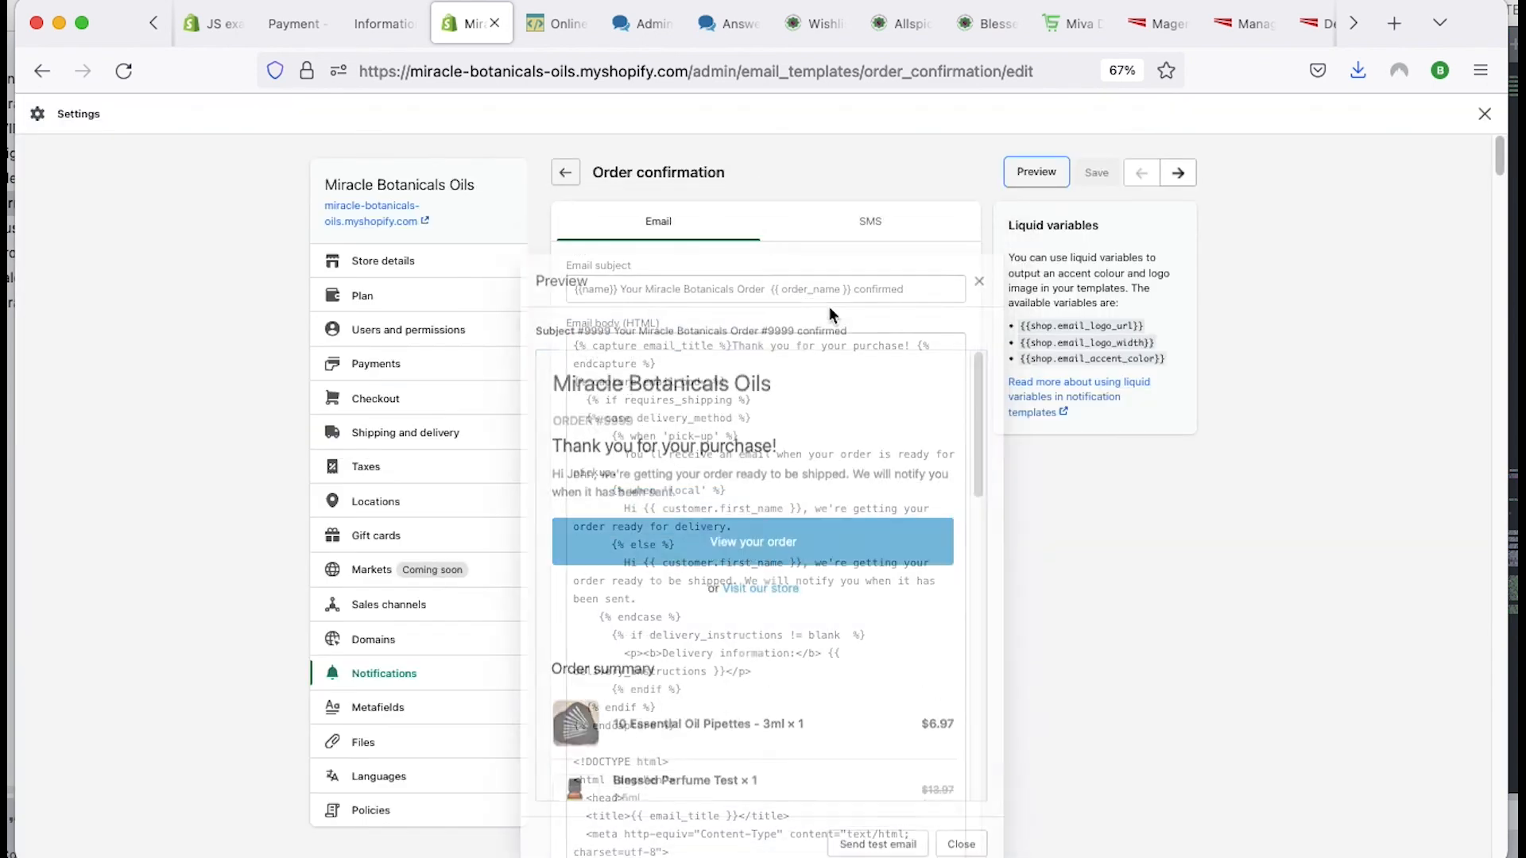